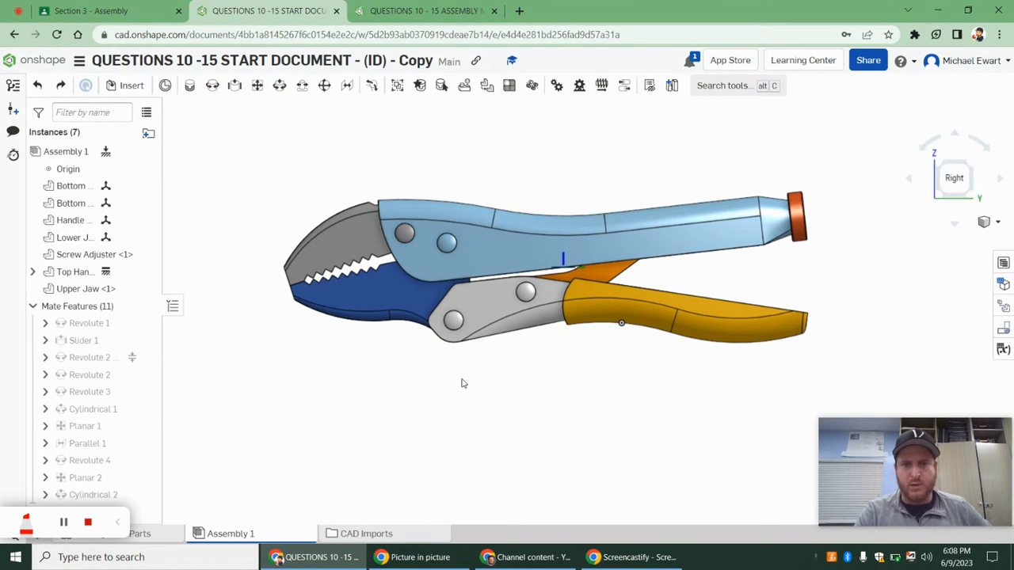
- Review the exam question and the assembly motion reference drawing before editing the pliers mates
{"action": "left_click", "coordinate": [92, 9]}
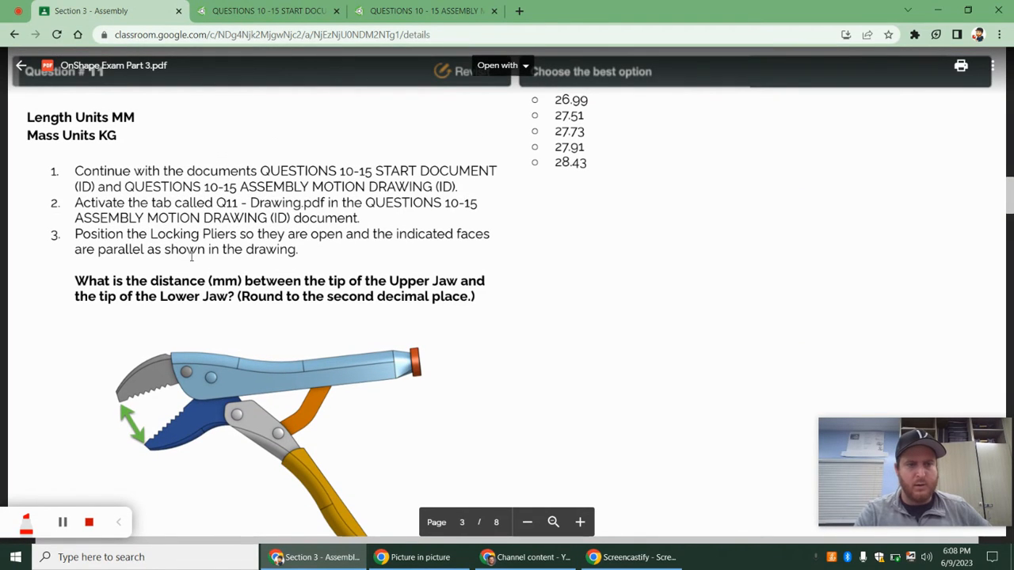
{"action": "left_click", "coordinate": [268, 10]}
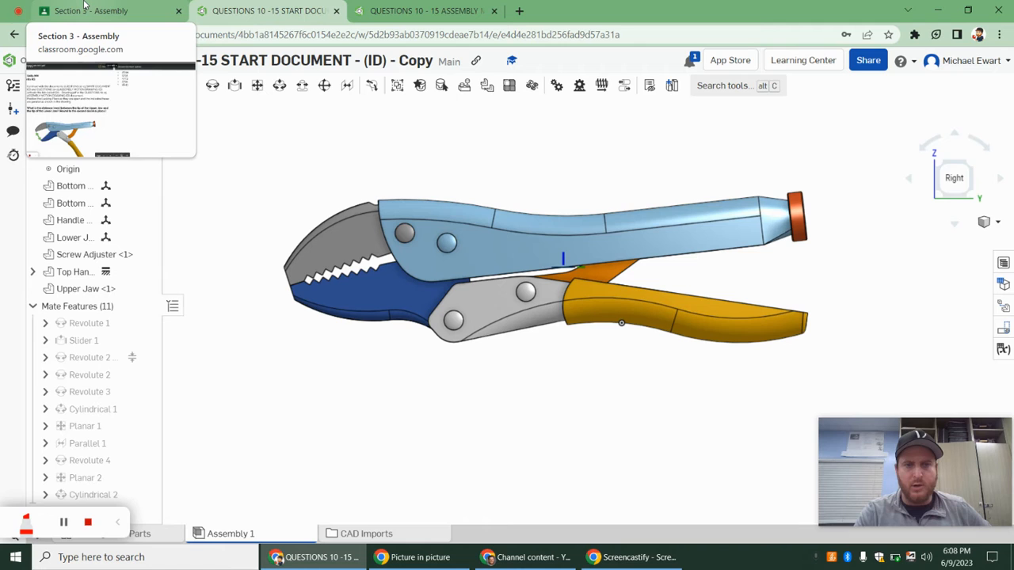
{"action": "left_click", "coordinate": [89, 9]}
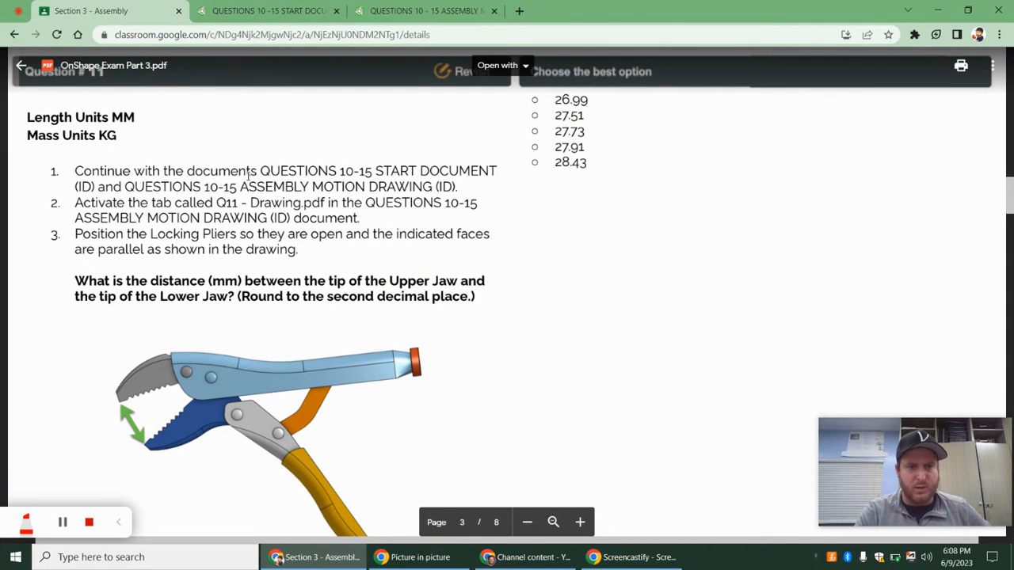
{"action": "left_click", "coordinate": [425, 10]}
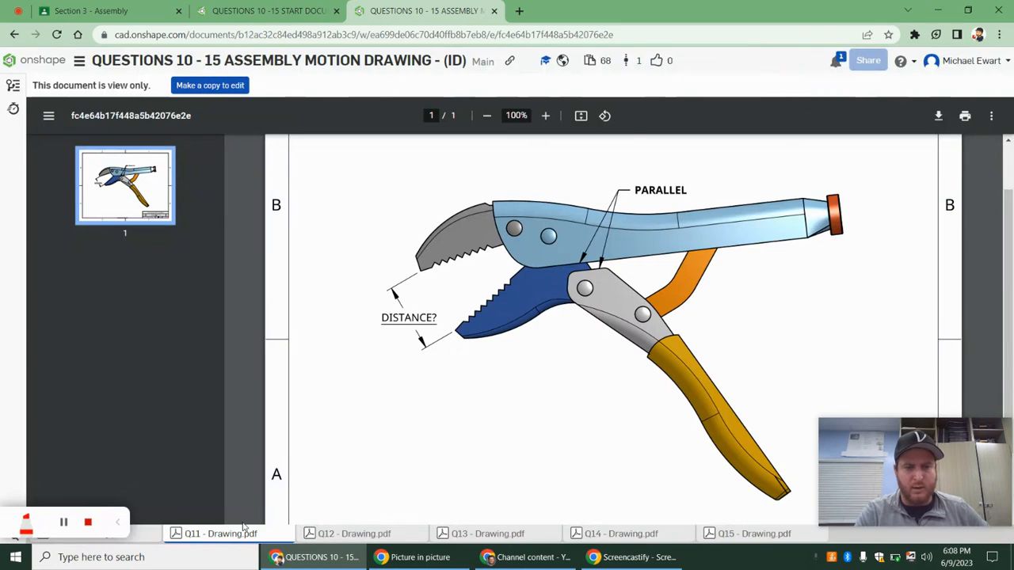
{"action": "left_click", "coordinate": [108, 9]}
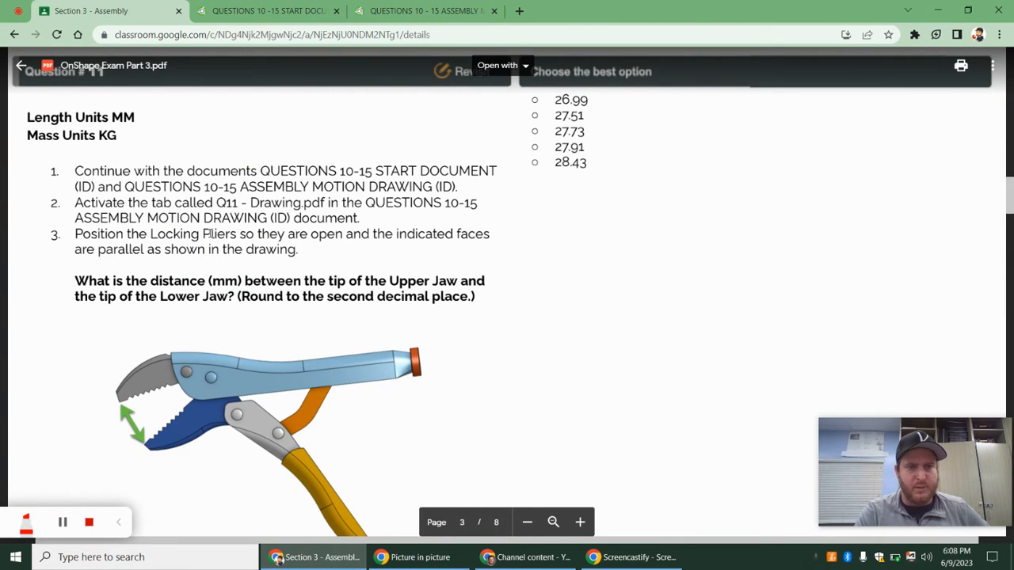
{"action": "left_click_drag", "start_coordinate": [74, 235], "coordinate": [298, 249]}
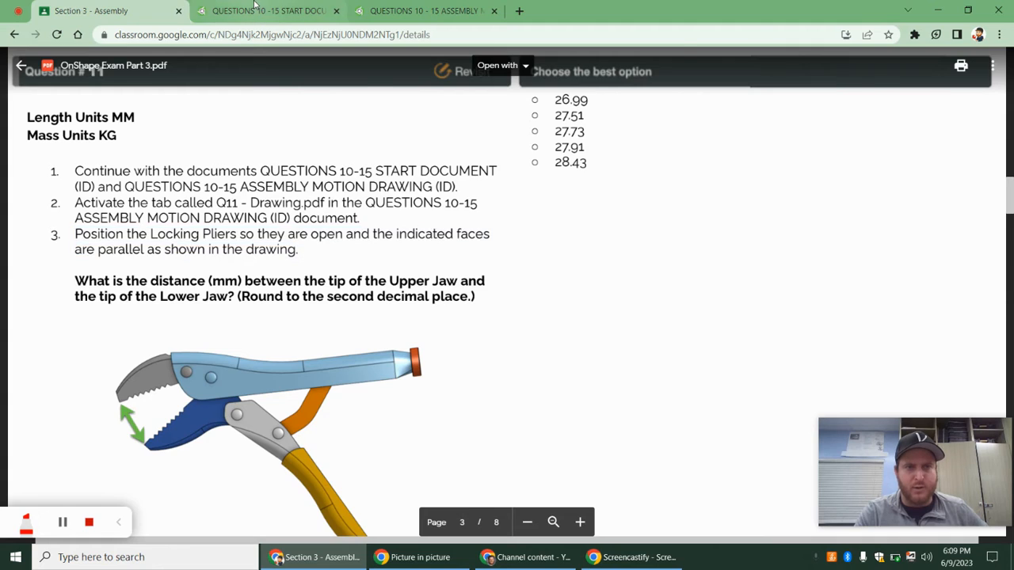
{"action": "left_click", "coordinate": [424, 10]}
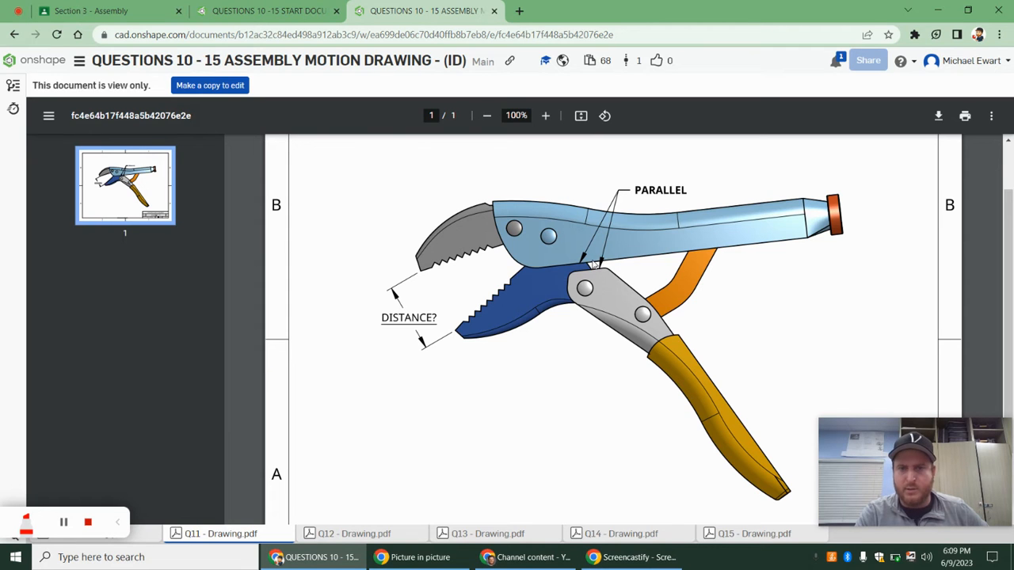
{"action": "mouse_move", "coordinate": [605, 266]}
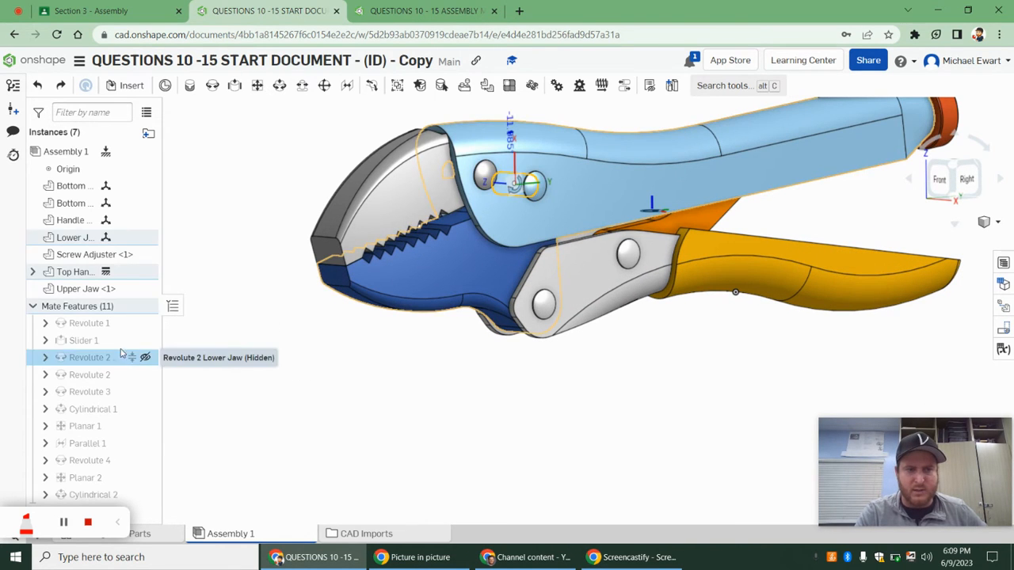
- Add a Parallel mate between the Bottom and Top Handle connectors and remove the lower-jaw Revolute 2 limits
{"action": "double_click", "coordinate": [89, 358]}
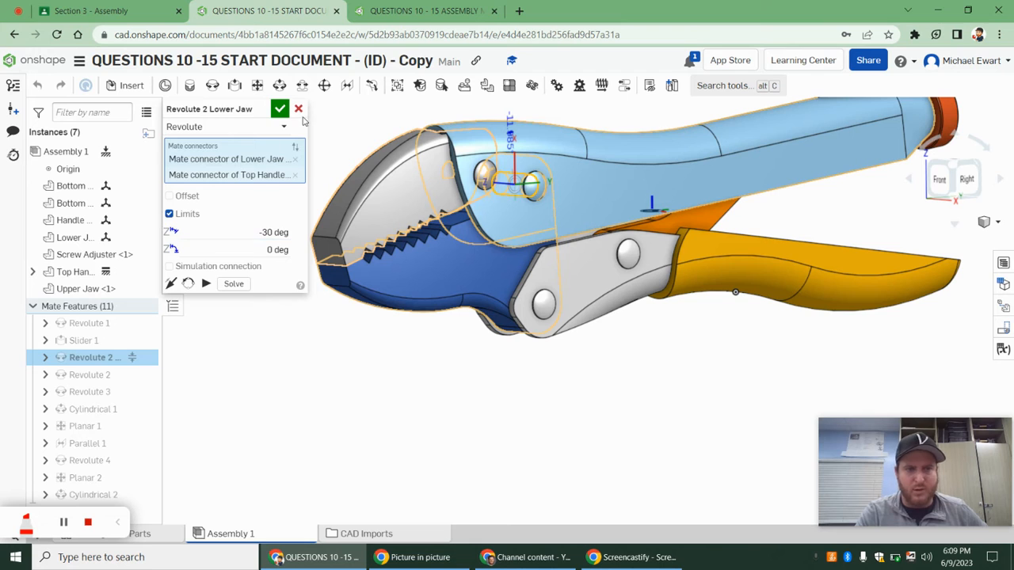
{"action": "left_click", "coordinate": [279, 108]}
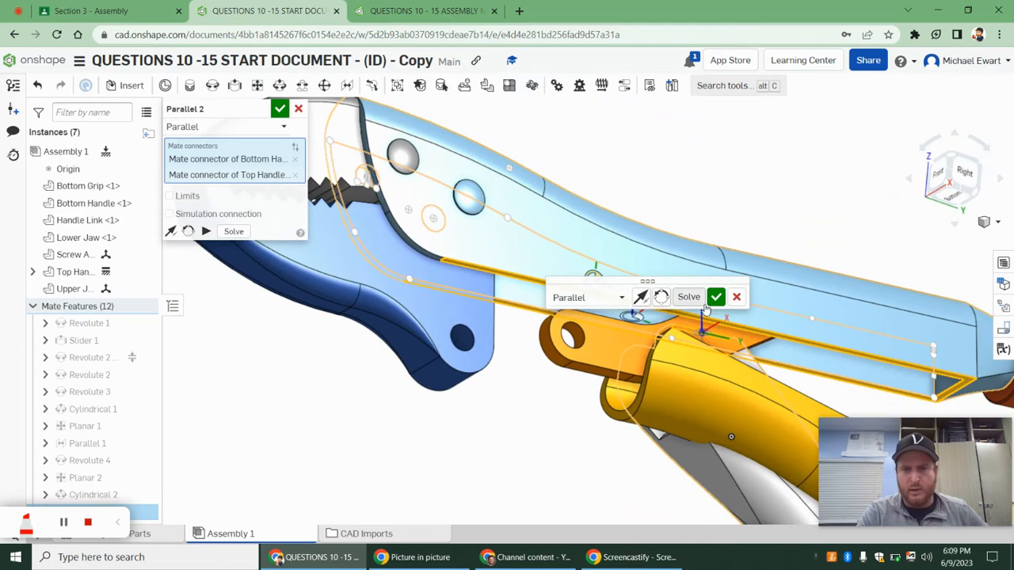
{"action": "left_click", "coordinate": [716, 296]}
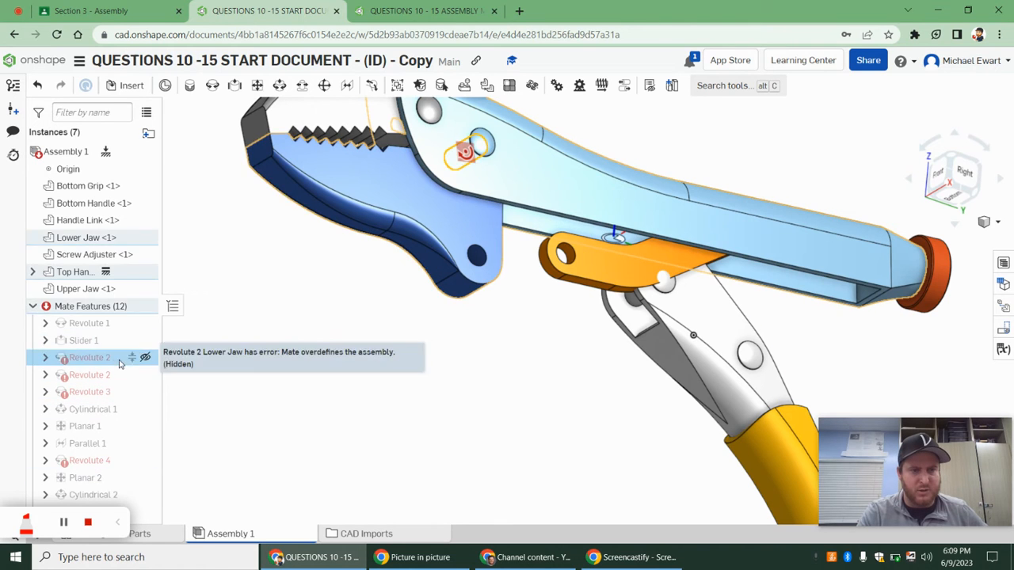
{"action": "double_click", "coordinate": [89, 358]}
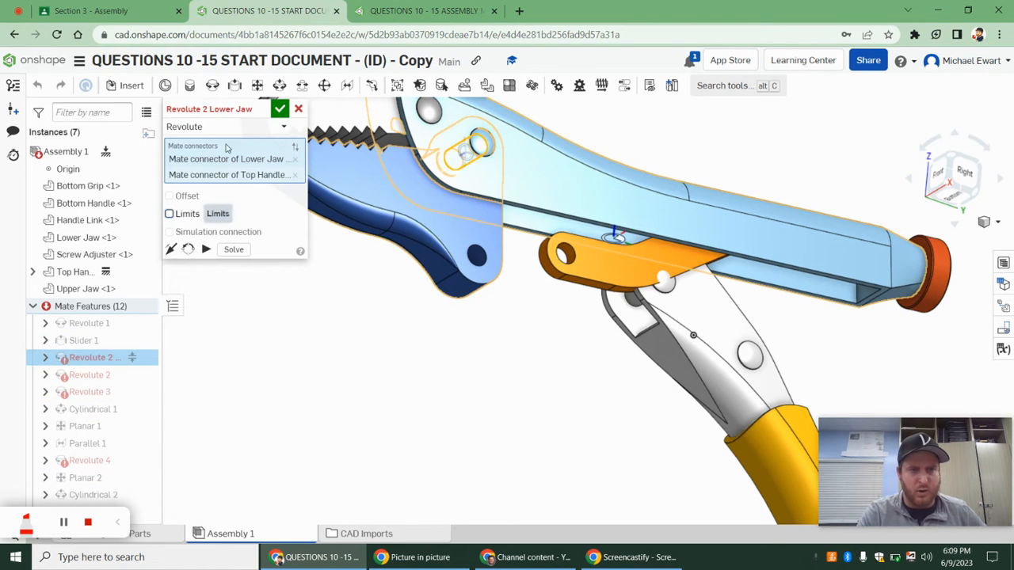
{"action": "left_click", "coordinate": [279, 108]}
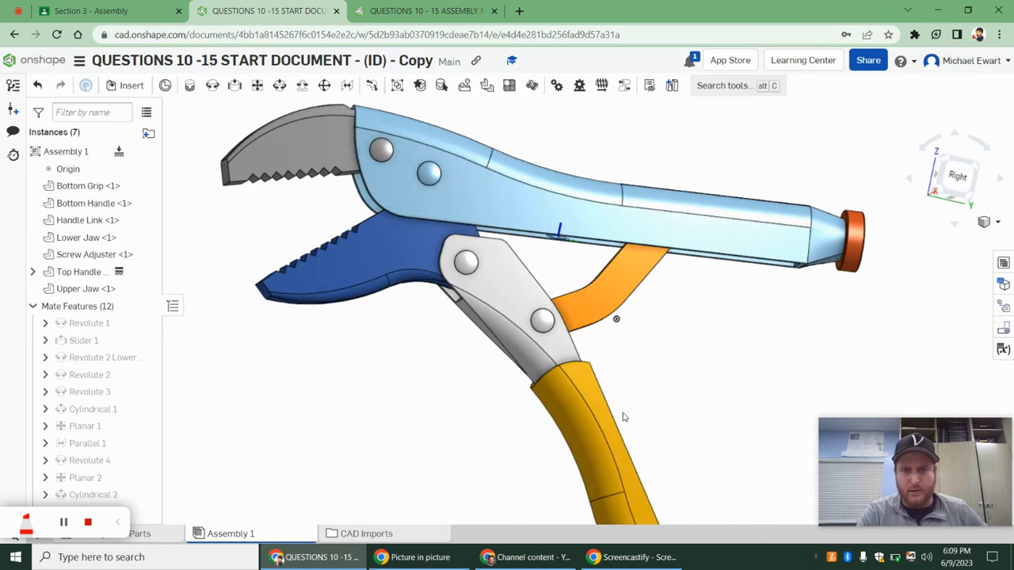
{"action": "mouse_move", "coordinate": [552, 419]}
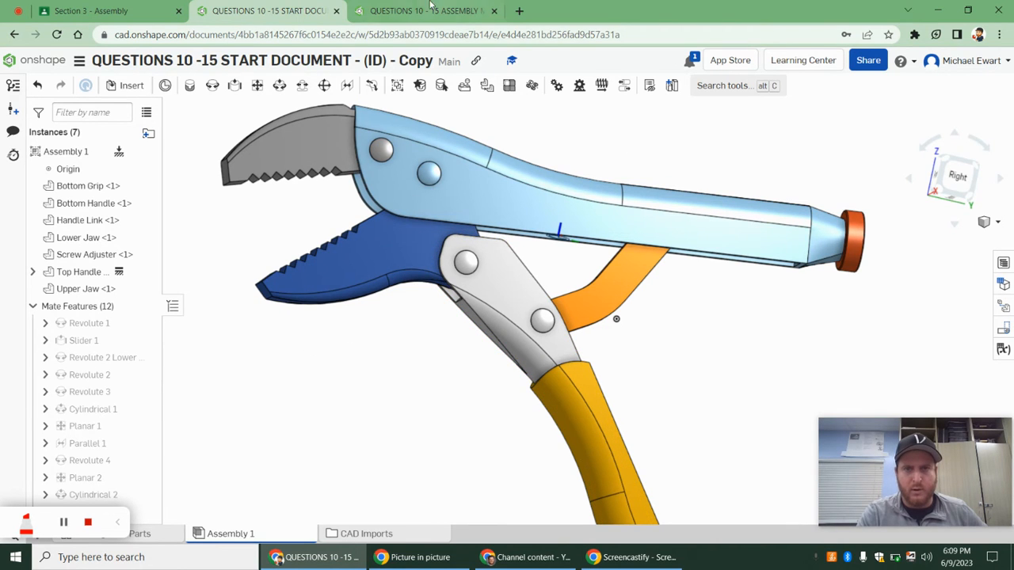
- Measure the minimum distance between the upper and lower jaw tips as 27.510 mm, then return to the exam
{"action": "left_click", "coordinate": [426, 9]}
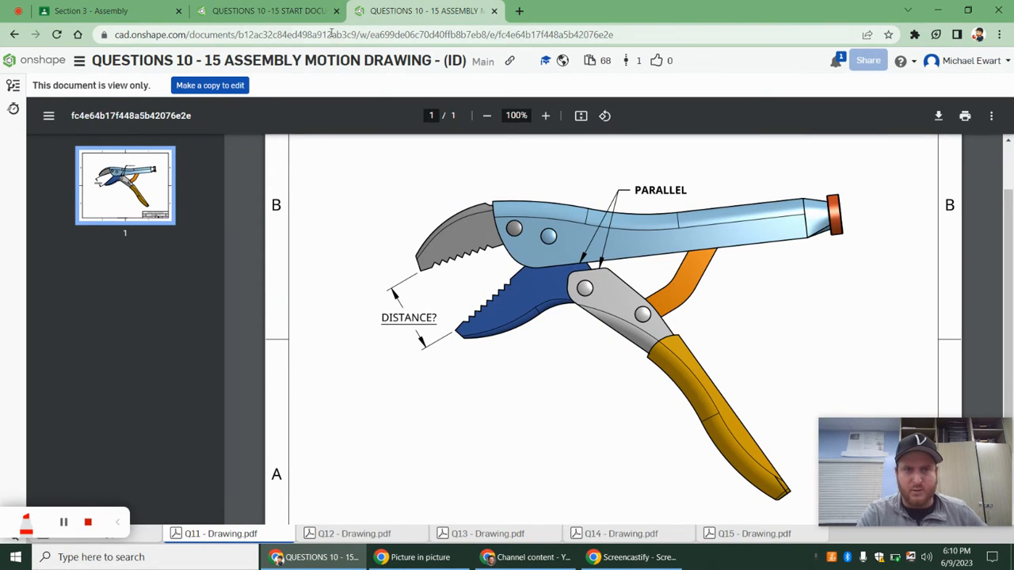
{"action": "left_click", "coordinate": [266, 9]}
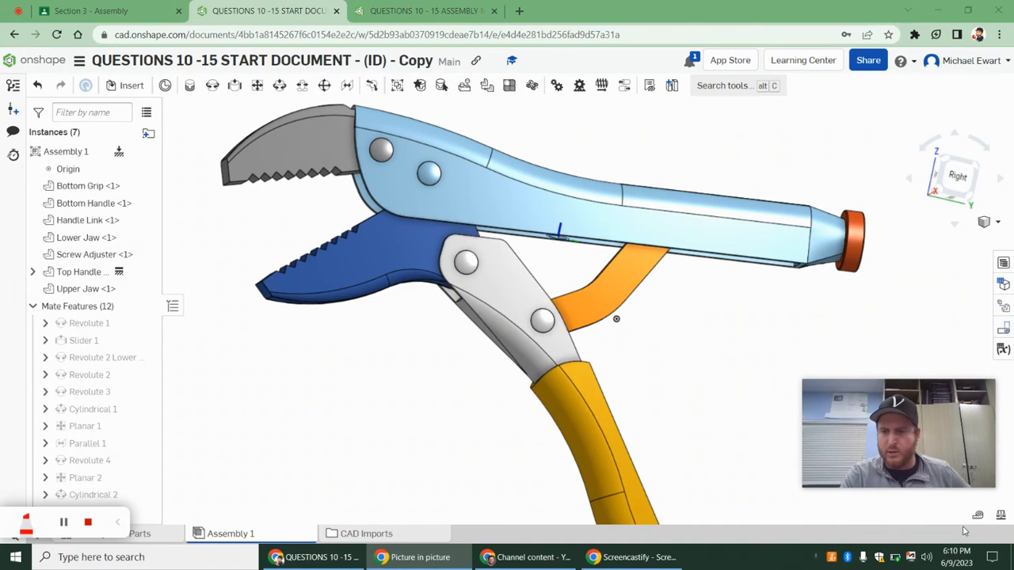
{"action": "mouse_move", "coordinate": [967, 288]}
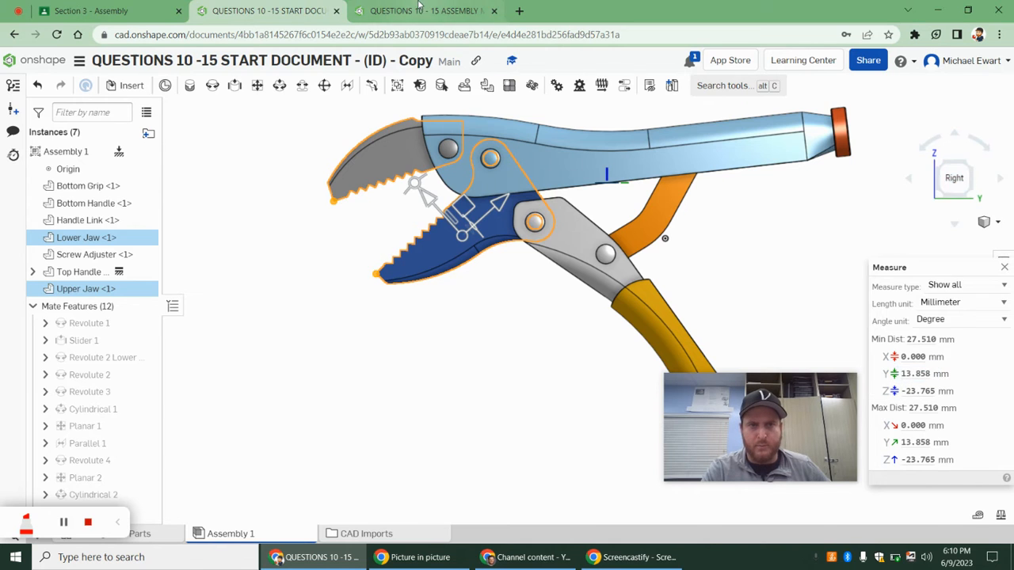
{"action": "left_click", "coordinate": [424, 10]}
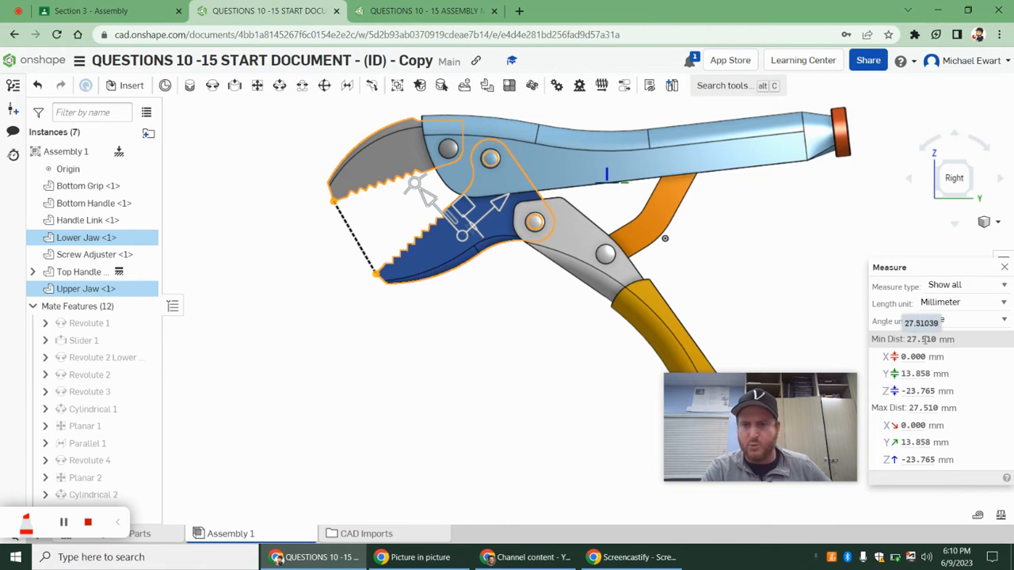
{"action": "left_click", "coordinate": [107, 9]}
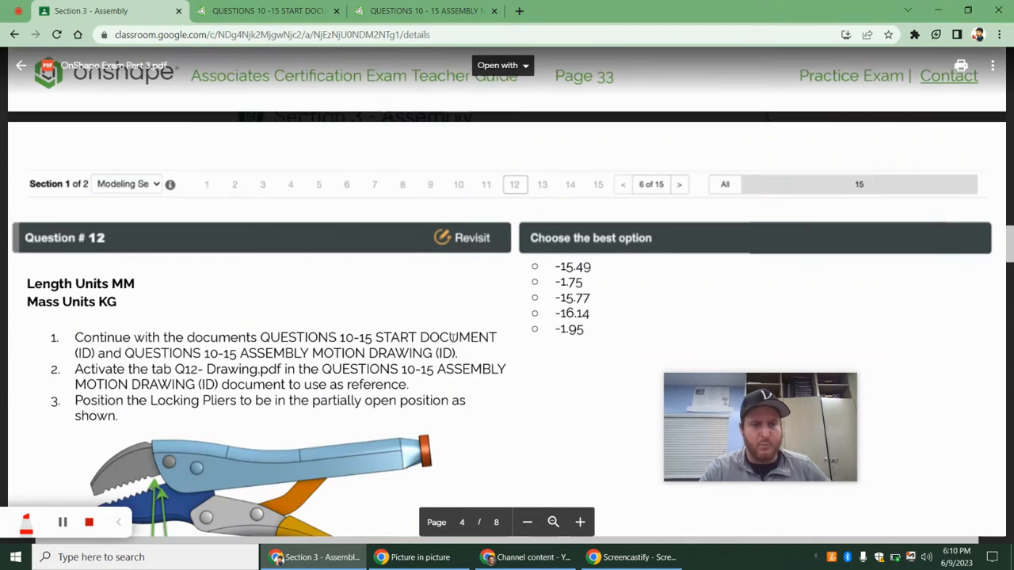
- Read question 12 on the Y centre of mass and bring up the assembly motion reference drawing
{"action": "scroll", "scroll_direction": "down", "scroll_amount": 3}
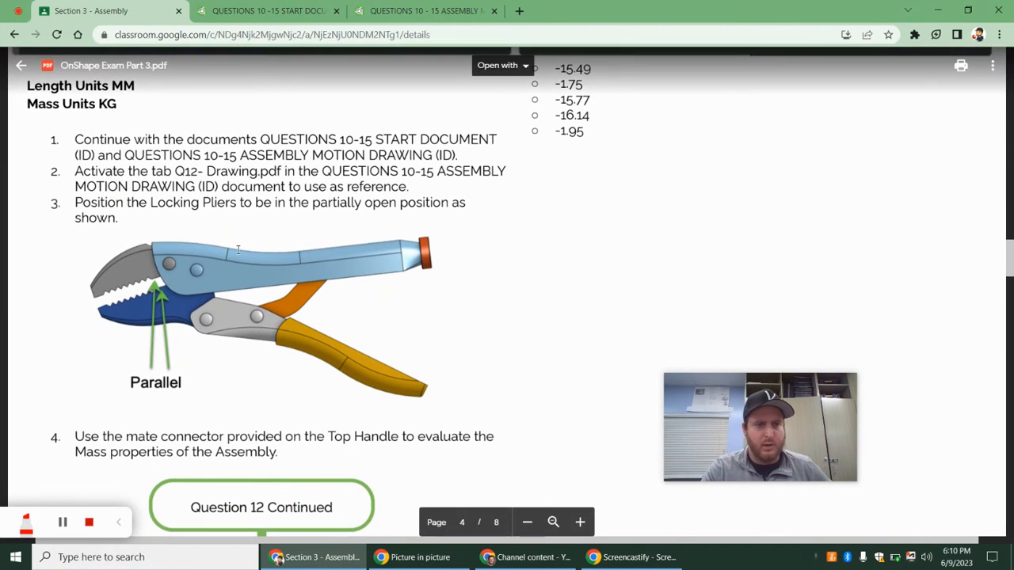
{"action": "scroll", "scroll_direction": "down", "scroll_amount": 3}
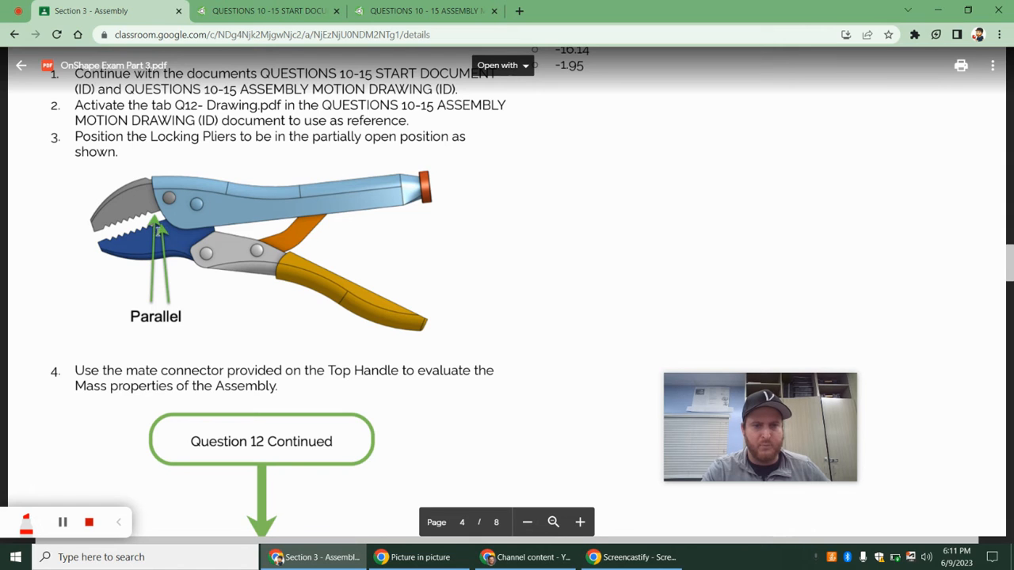
{"action": "scroll", "scroll_direction": "down", "scroll_amount": 3}
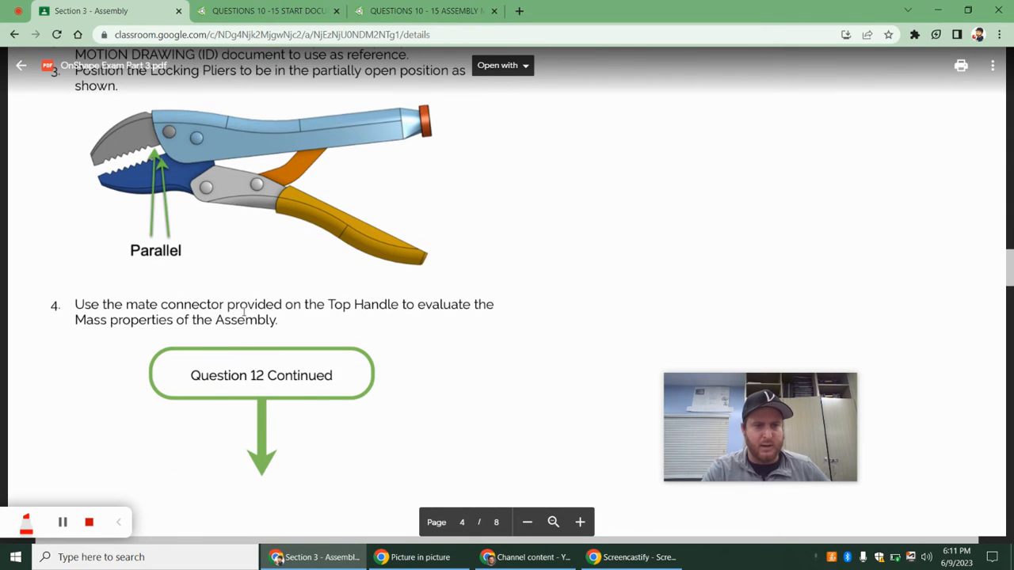
{"action": "scroll", "scroll_direction": "down", "scroll_amount": 3}
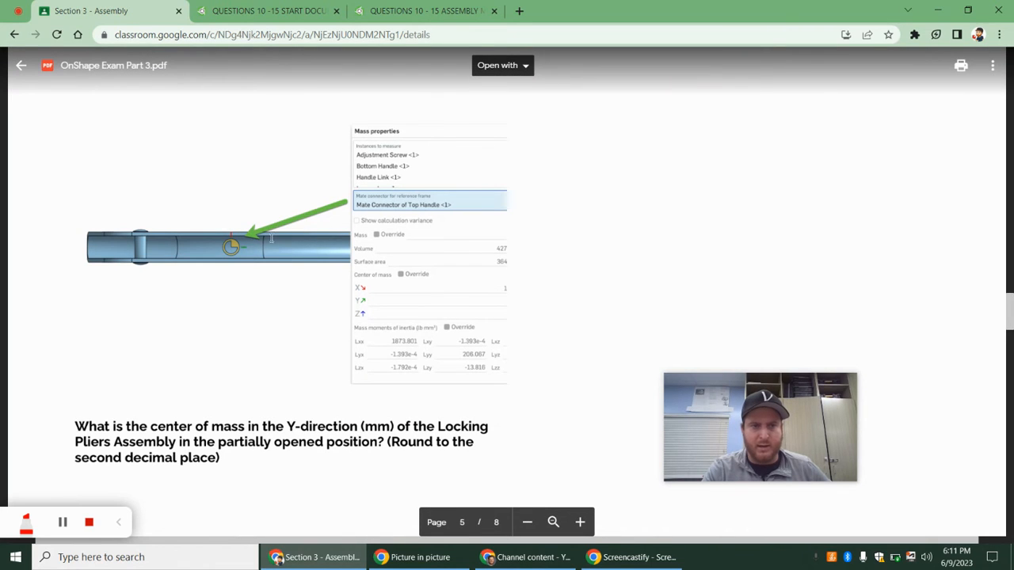
{"action": "scroll", "scroll_direction": "down", "scroll_amount": 3}
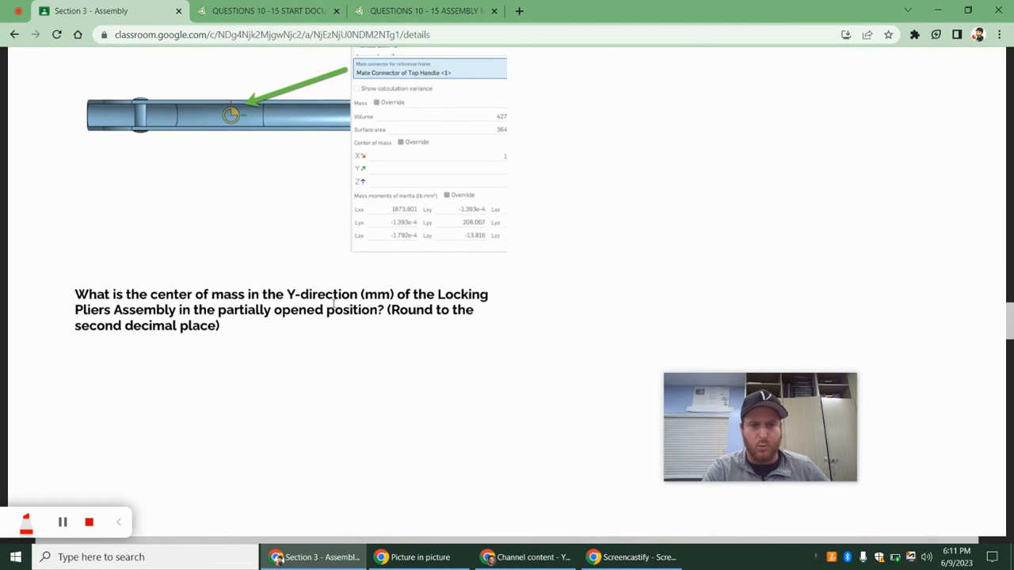
{"action": "left_click", "coordinate": [269, 9]}
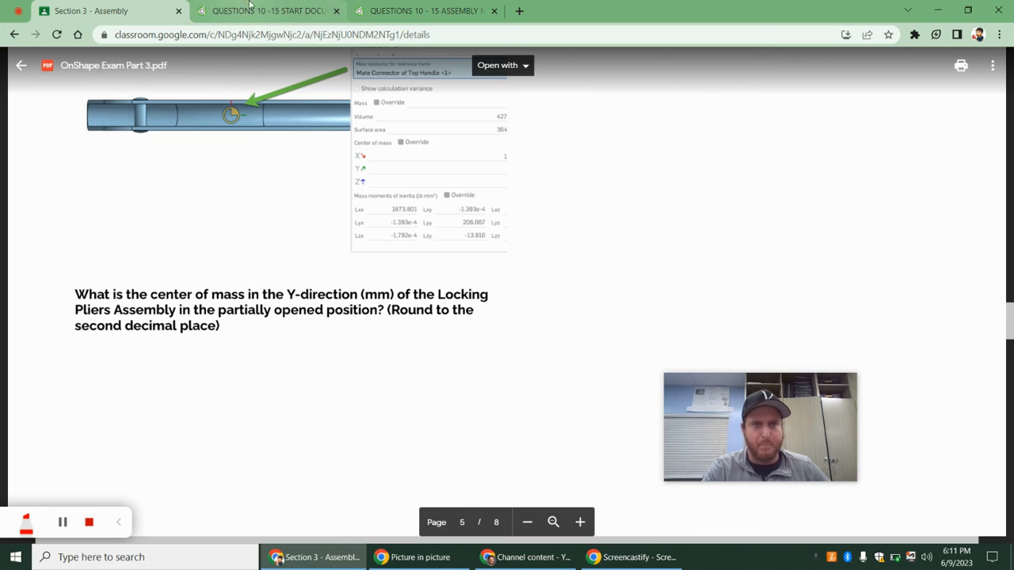
{"action": "left_click", "coordinate": [425, 9]}
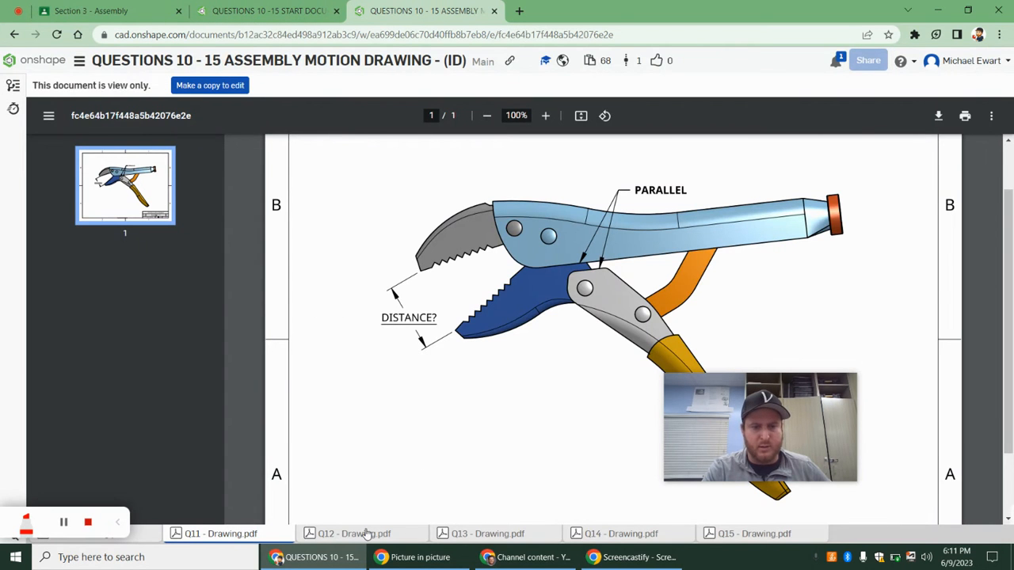
- Delete the Parallel 2 mate so the pliers can be posed partially open to match the Q12 drawing
{"action": "left_click", "coordinate": [355, 532]}
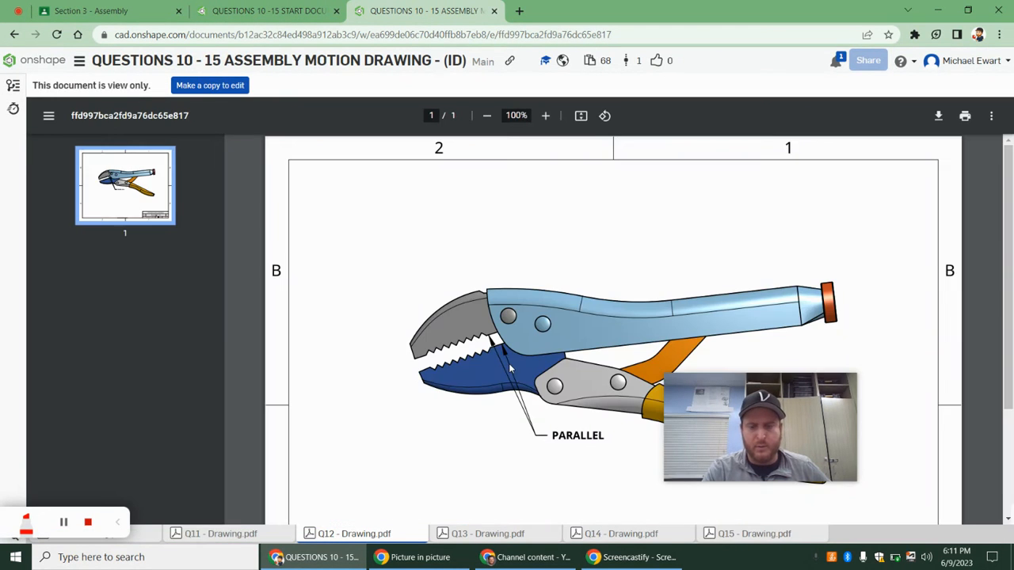
{"action": "mouse_move", "coordinate": [495, 357]}
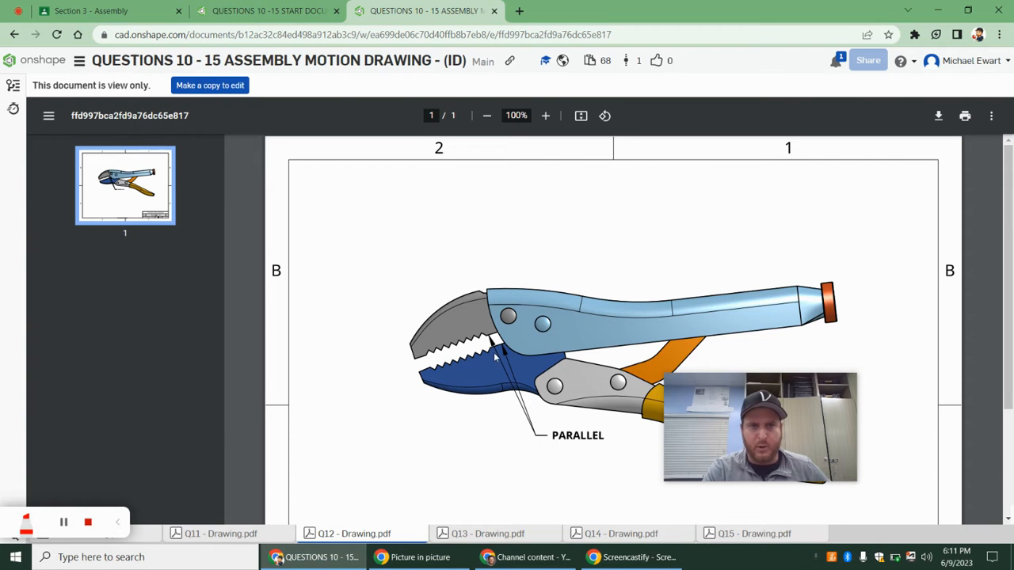
{"action": "left_click", "coordinate": [267, 9]}
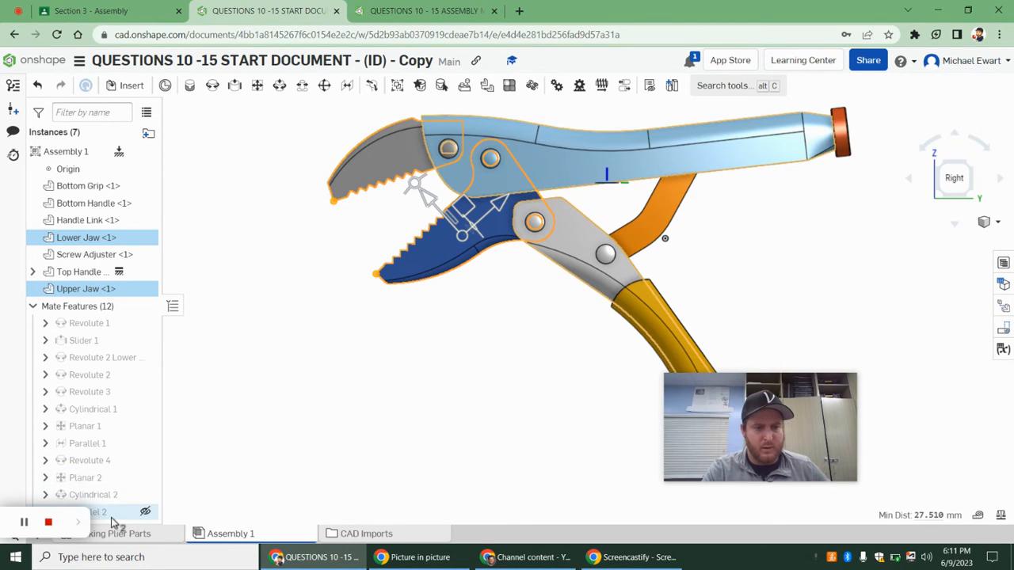
{"action": "left_click", "coordinate": [95, 513]}
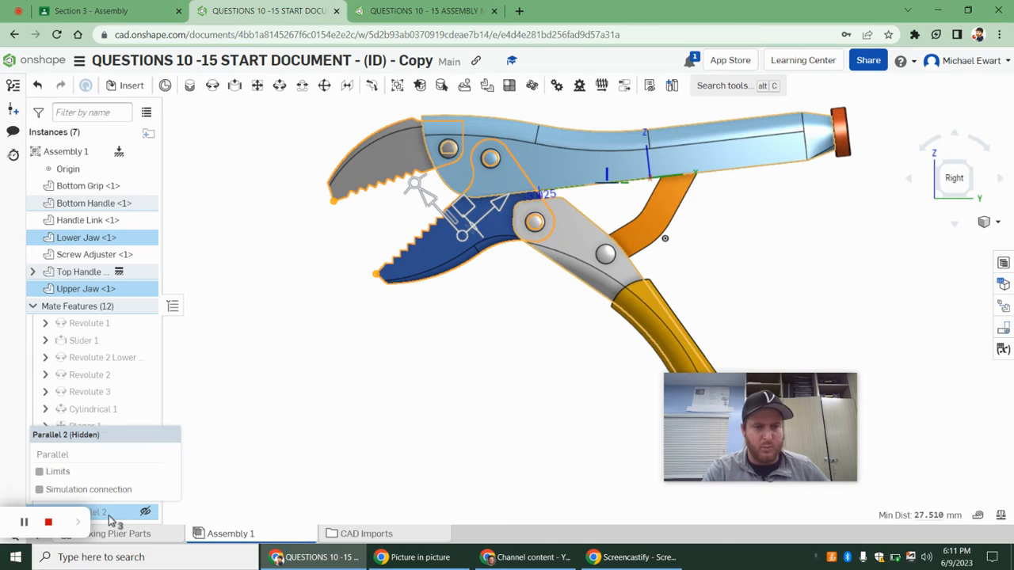
{"action": "right_click", "coordinate": [96, 512]}
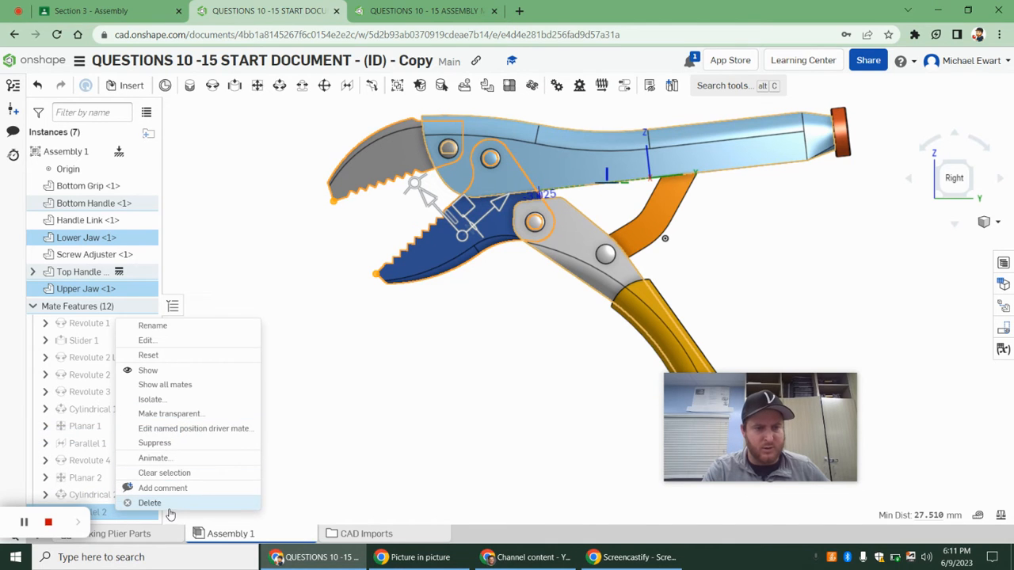
{"action": "left_click", "coordinate": [149, 503]}
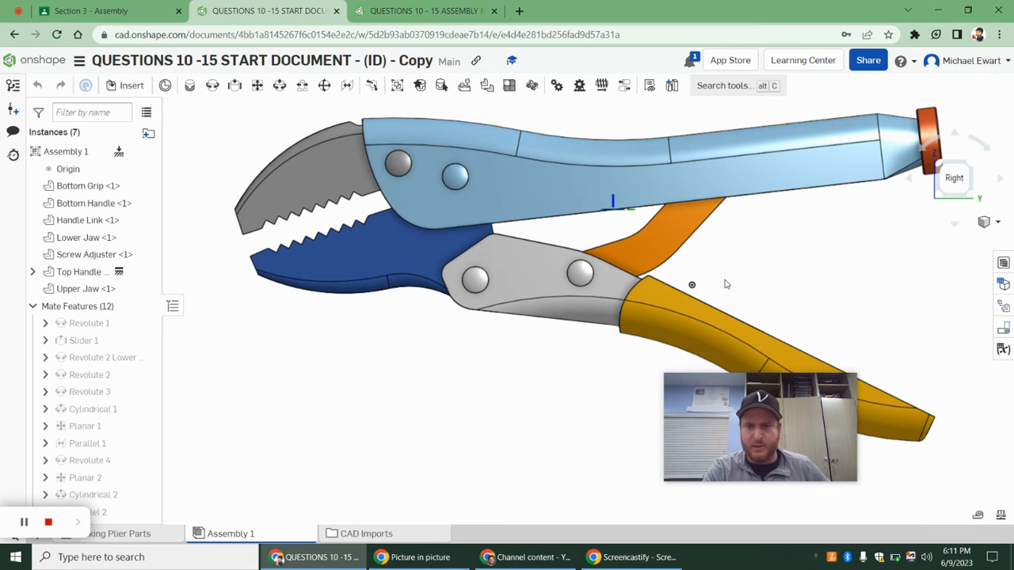
{"action": "mouse_move", "coordinate": [479, 355]}
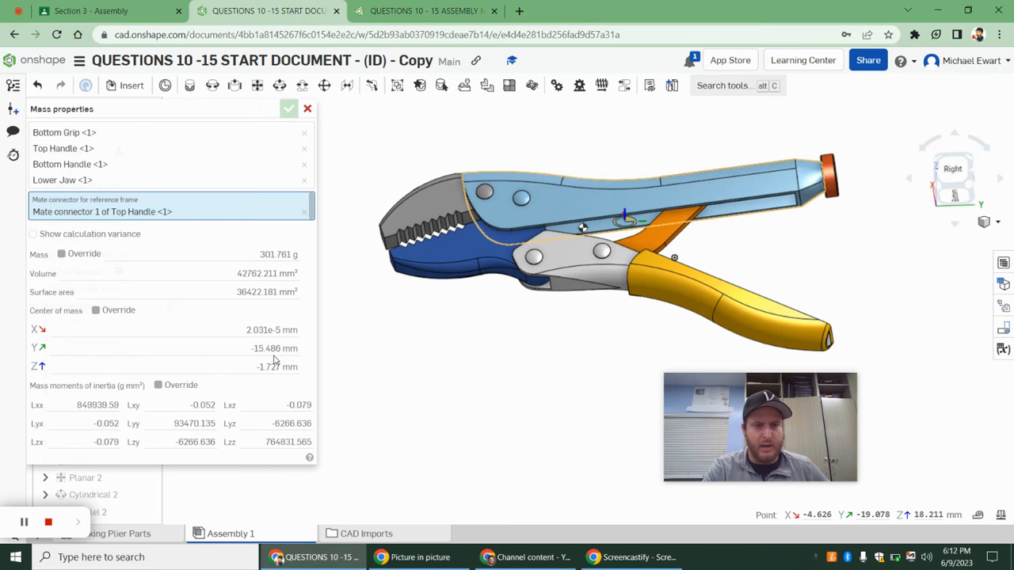
{"action": "mouse_move", "coordinate": [276, 352]}
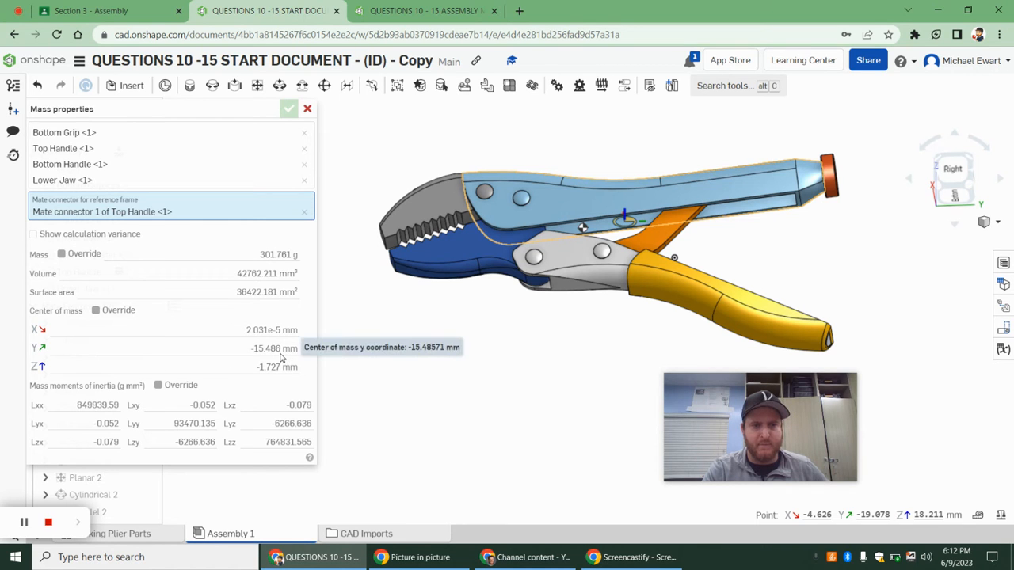
- Return to exam question 12 with the -15.486 mm Y centre of mass reading
{"action": "left_click", "coordinate": [108, 10]}
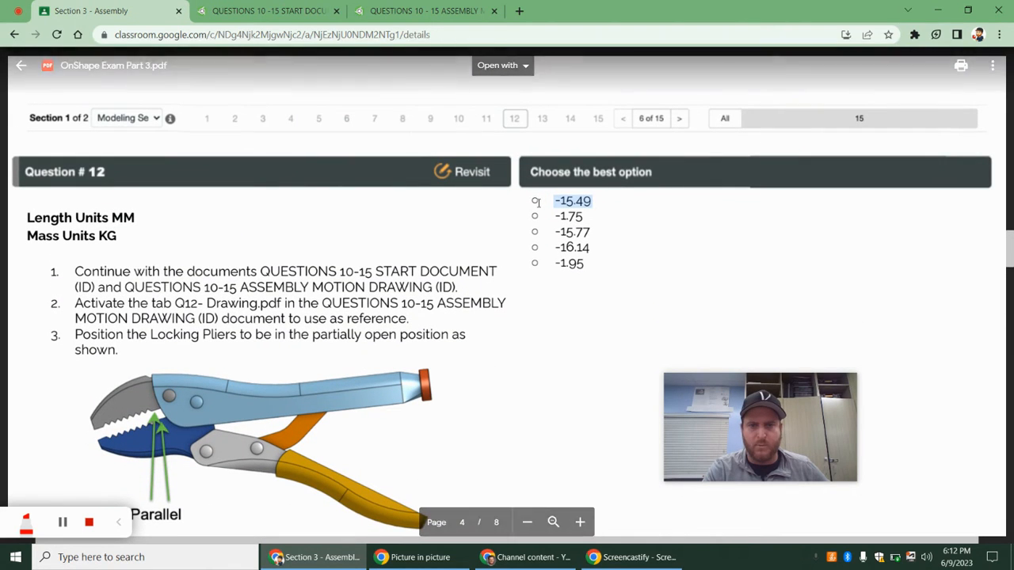
- Move past question 12's -15.49 option to the Q13 handle-angle reference drawing
{"action": "scroll", "scroll_direction": "down", "scroll_amount": 3}
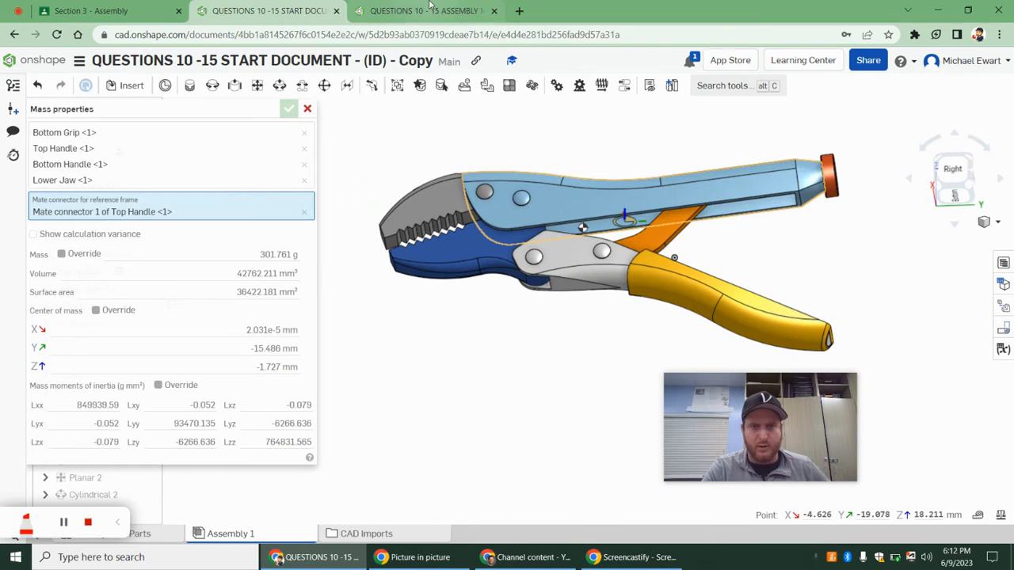
{"action": "left_click", "coordinate": [425, 10]}
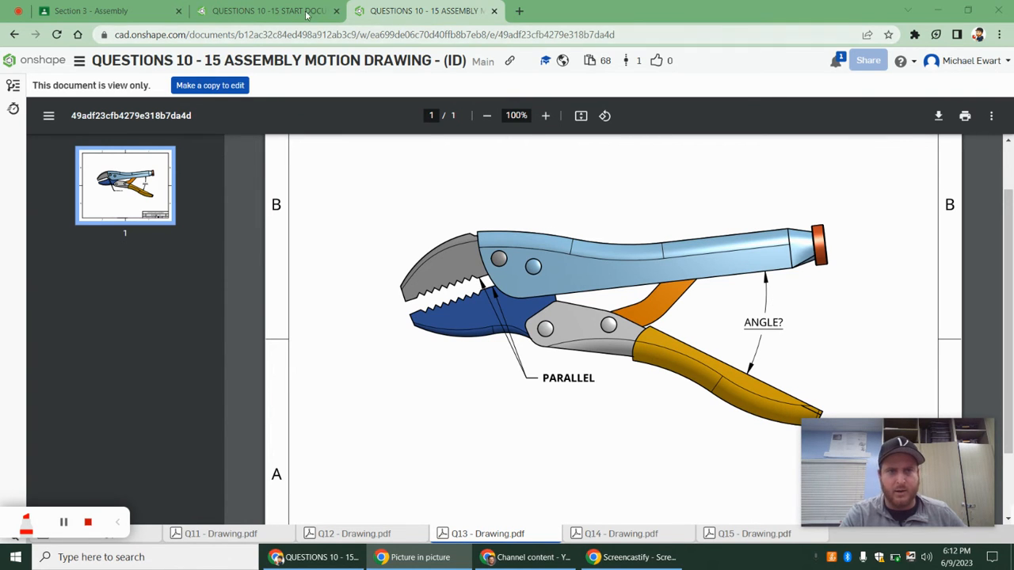
- Measure the angle between the Bottom Grip and Top Handle faces, then return to question 13
{"action": "left_click", "coordinate": [266, 10]}
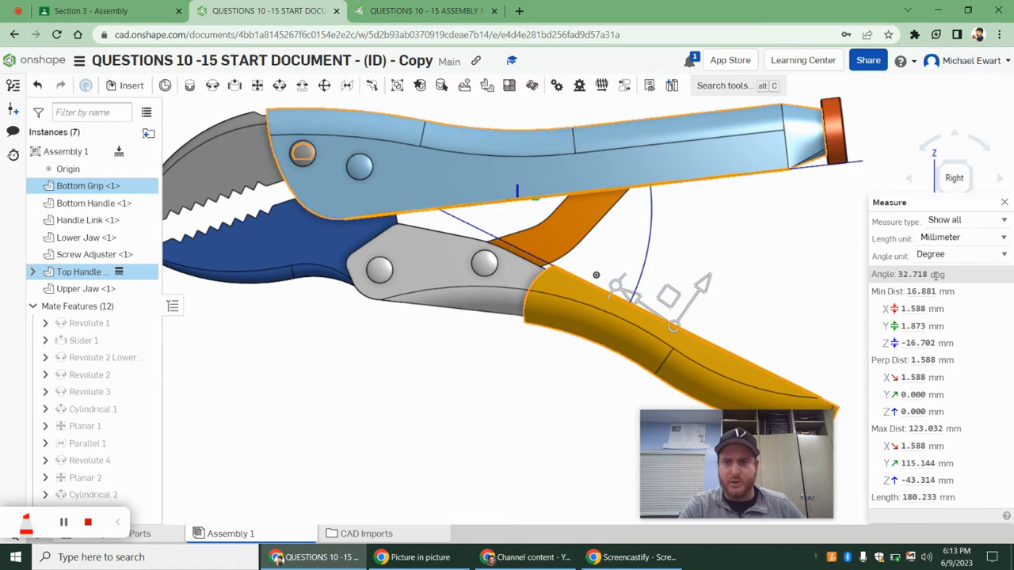
{"action": "left_click", "coordinate": [92, 9]}
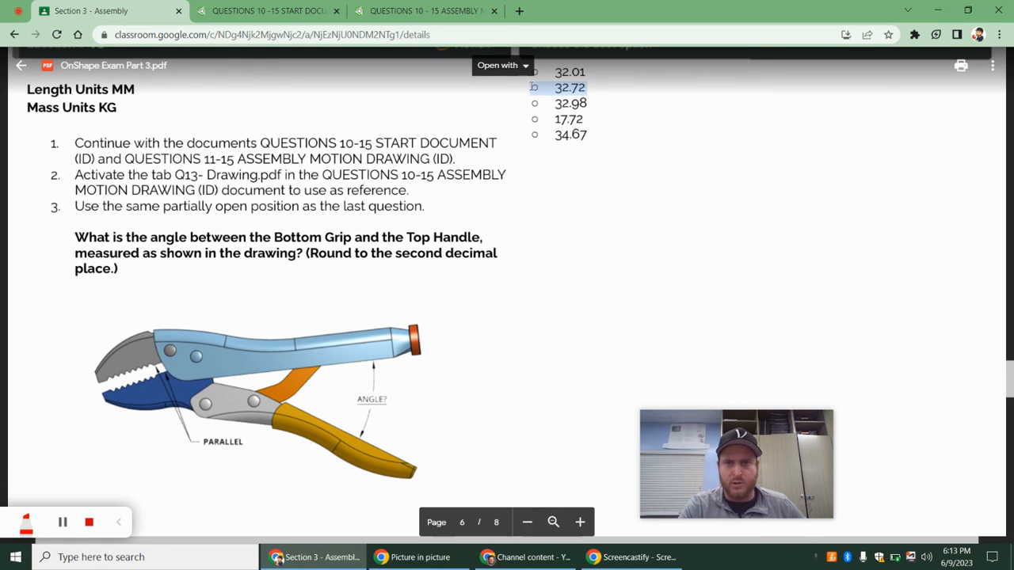
- Highlight question 14's 6 mm screw adjuster offset instruction in the exam PDF
{"action": "scroll", "scroll_direction": "down", "scroll_amount": 3}
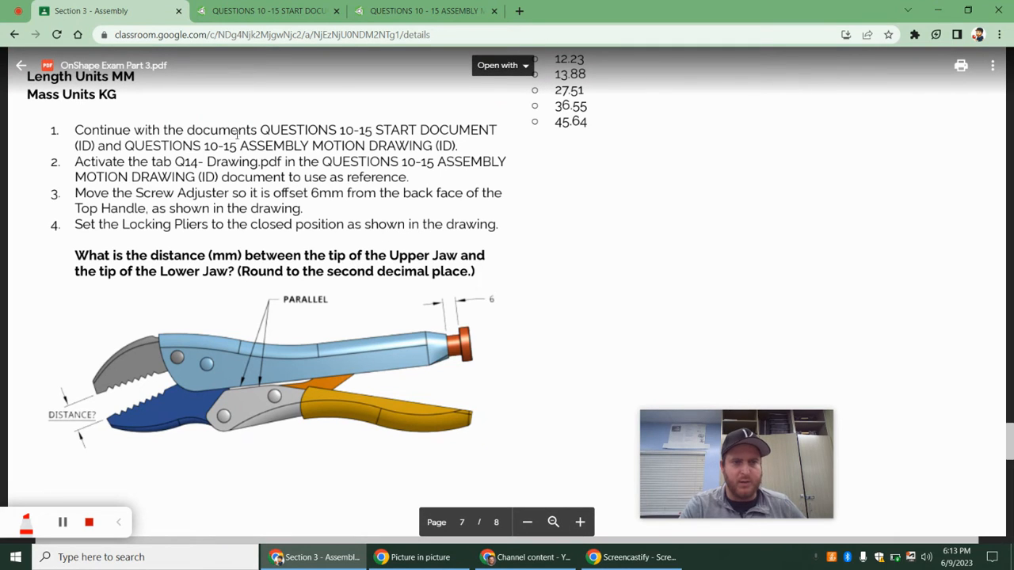
{"action": "mouse_move", "coordinate": [92, 193]}
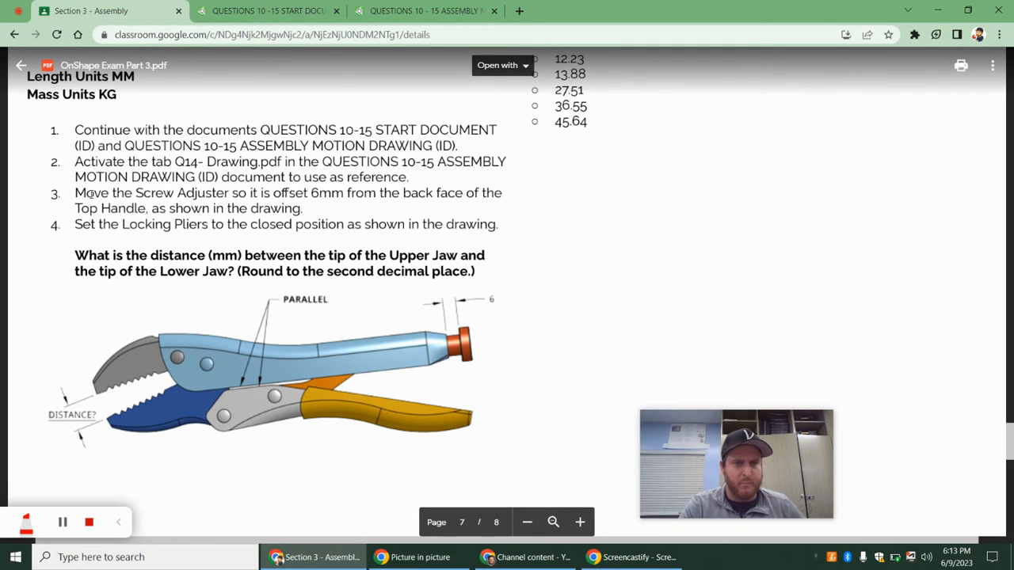
{"action": "left_click_drag", "start_coordinate": [75, 194], "coordinate": [342, 193]}
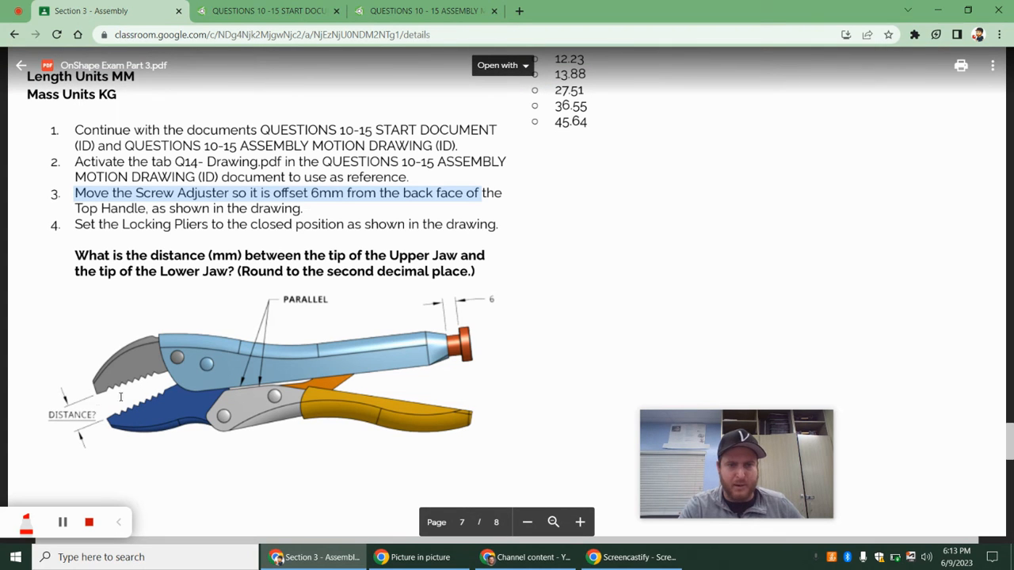
{"action": "mouse_move", "coordinate": [437, 324]}
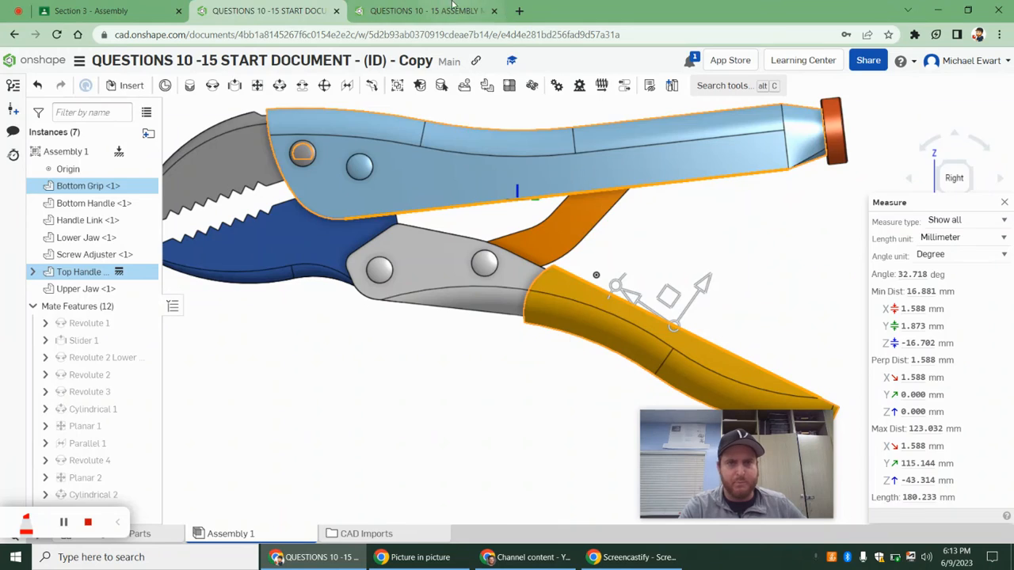
- Check the Q14 drawing and delete the Parallel 2 mate, leaving 11 mate features
{"action": "left_click", "coordinate": [425, 9]}
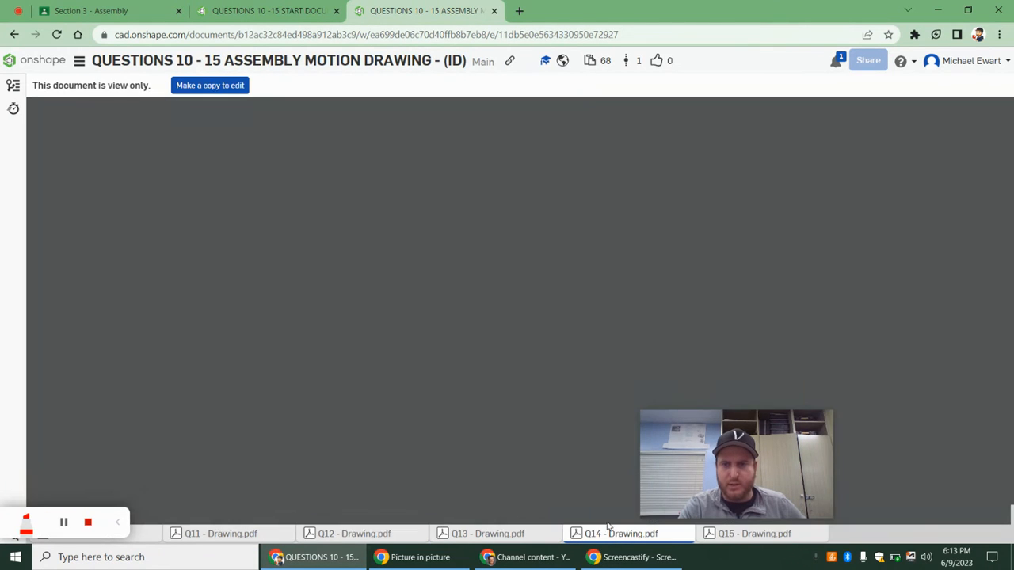
{"action": "left_click", "coordinate": [621, 532]}
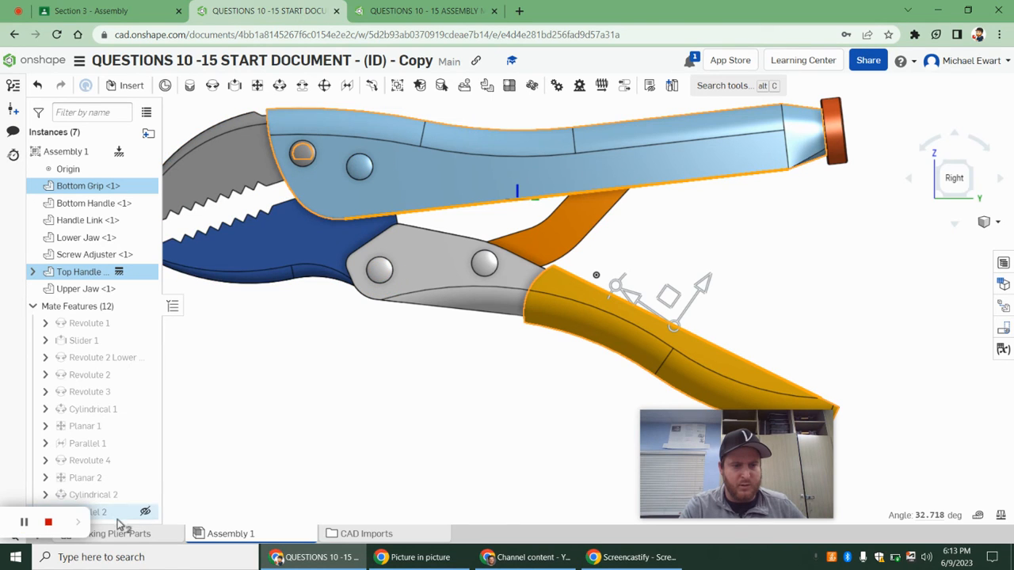
{"action": "right_click", "coordinate": [98, 511]}
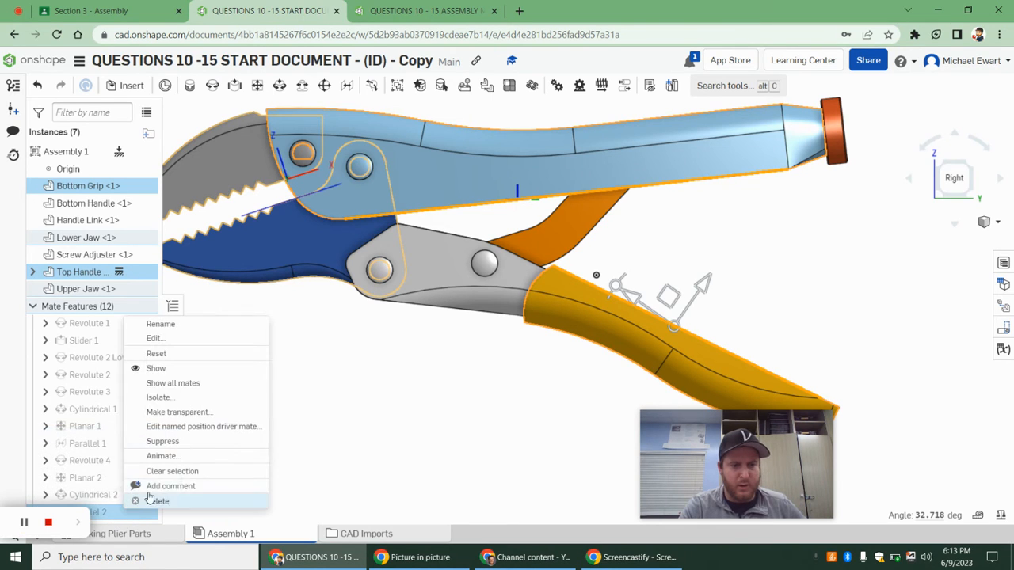
{"action": "left_click", "coordinate": [158, 501]}
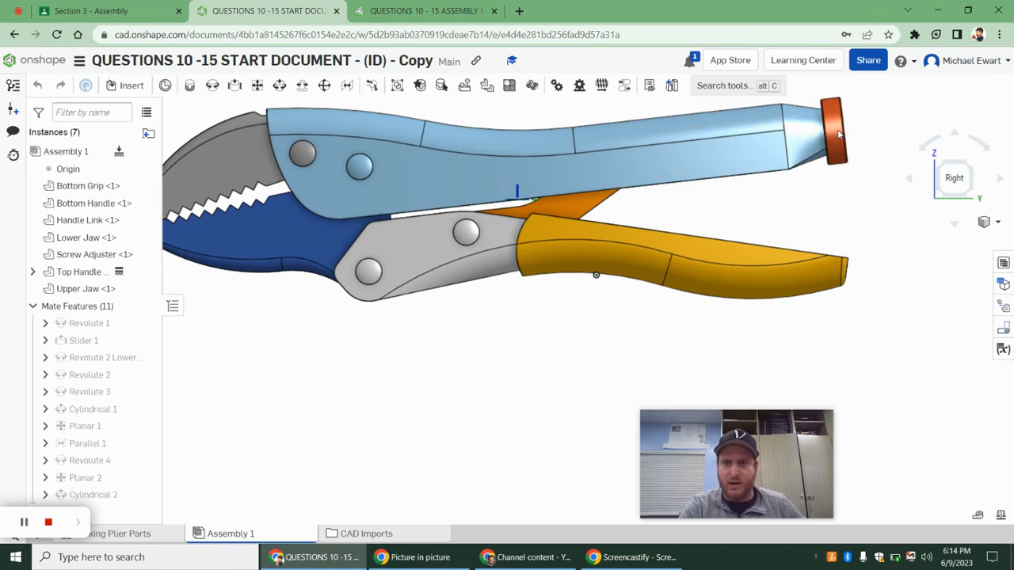
{"action": "left_click", "coordinate": [87, 253]}
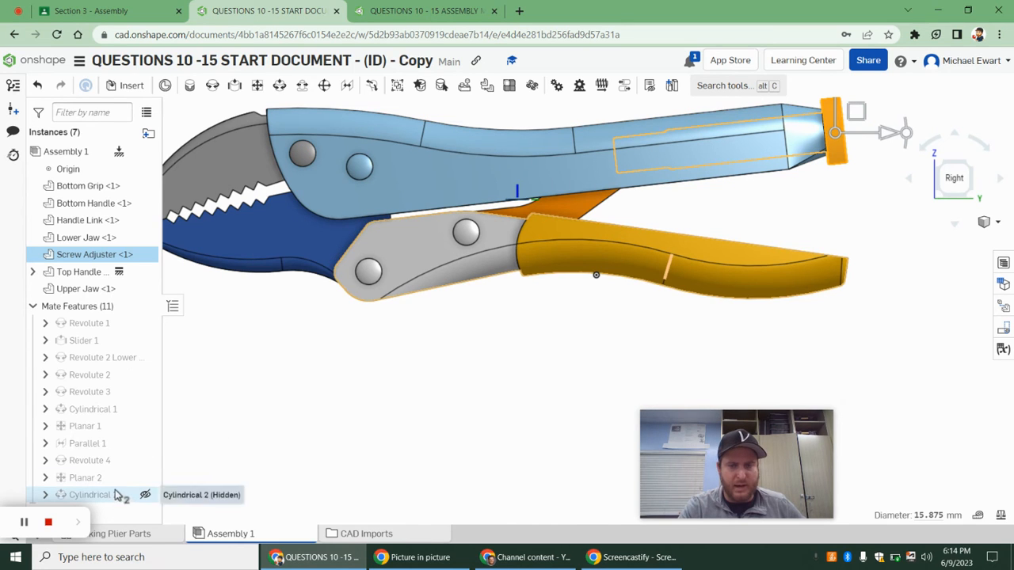
{"action": "left_click", "coordinate": [88, 495]}
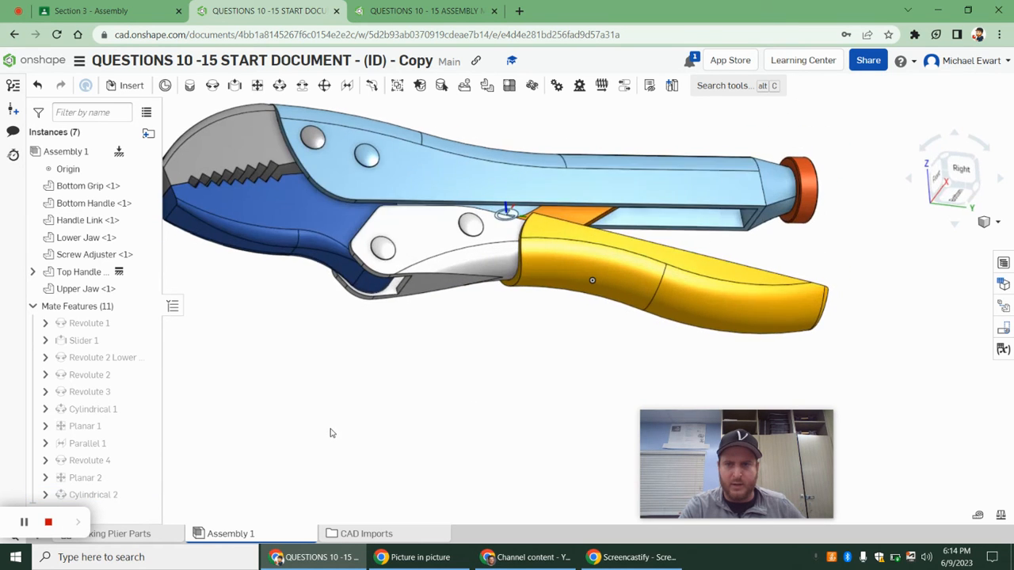
{"action": "left_click", "coordinate": [86, 477]}
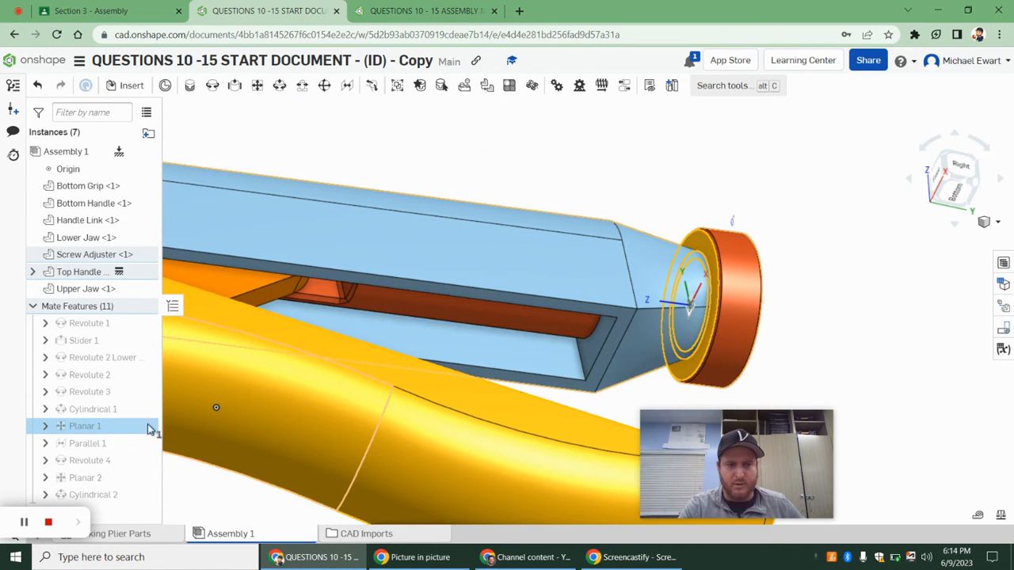
- Give the Planar 1 mate between the screw adjuster and top handle a flipped 6 mm offset
{"action": "double_click", "coordinate": [85, 426]}
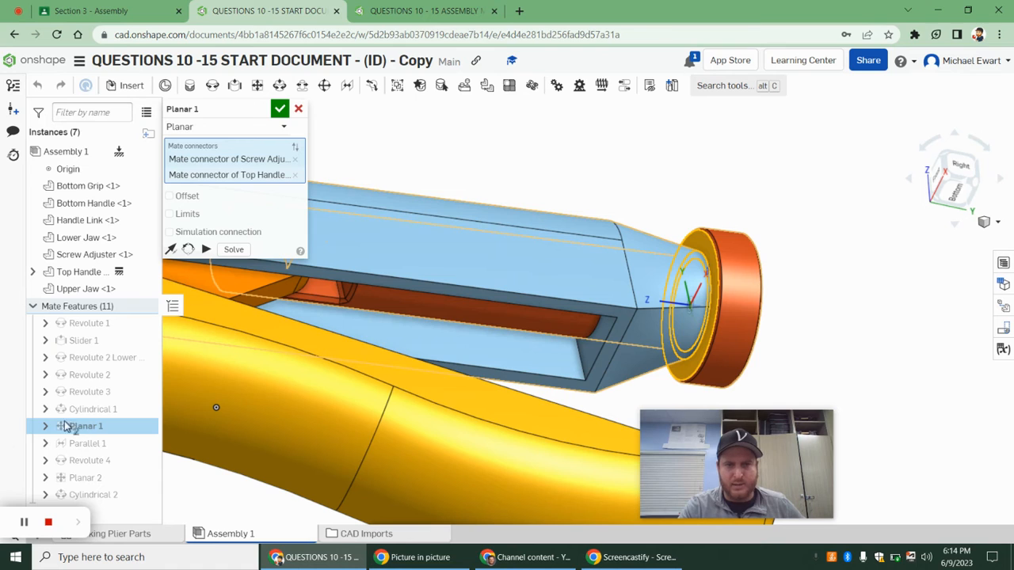
{"action": "left_click", "coordinate": [169, 197]}
{"action": "type", "text": "6"}
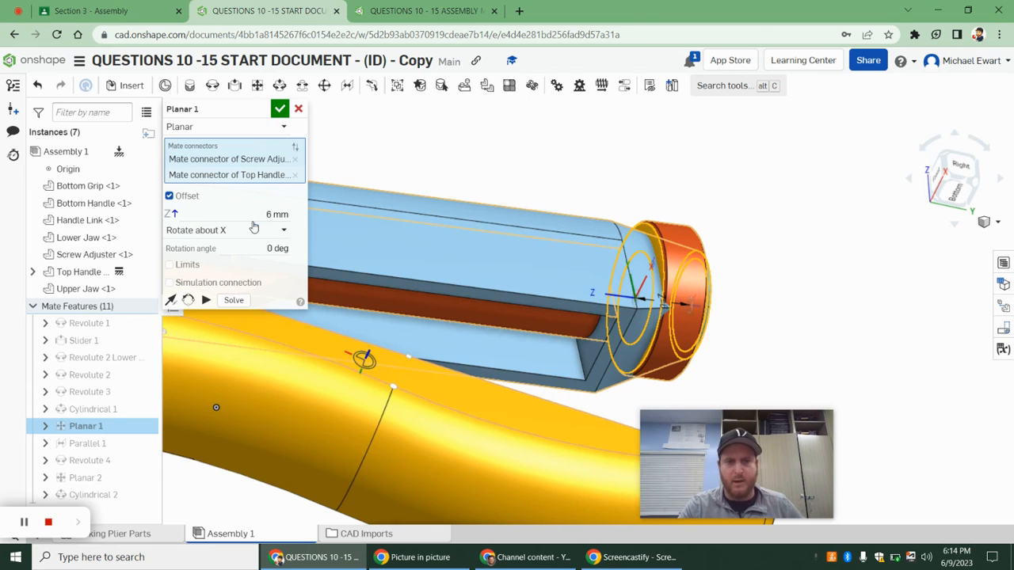
{"action": "left_click", "coordinate": [230, 214]}
{"action": "type", "text": "-6"}
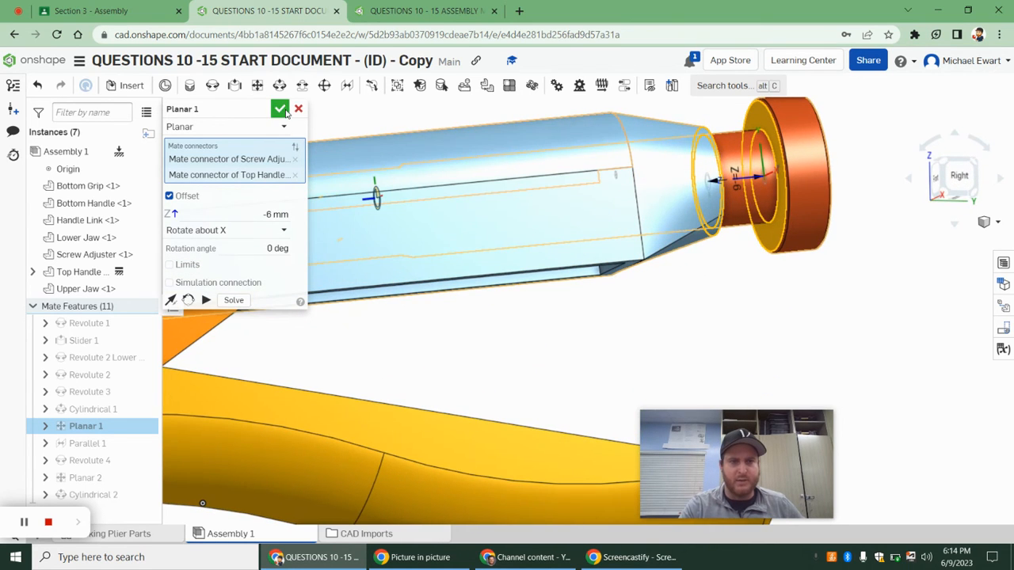
{"action": "left_click", "coordinate": [281, 107]}
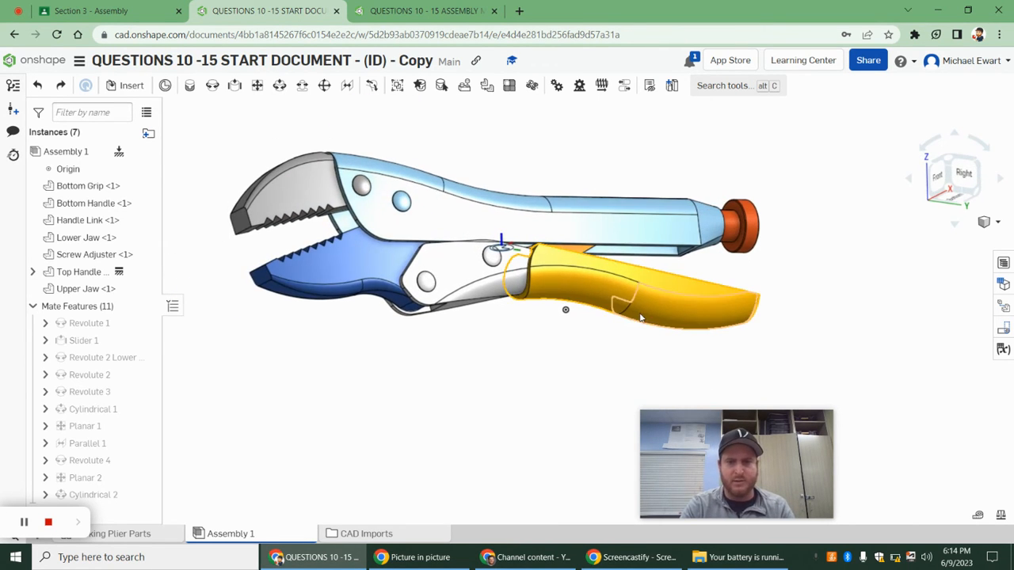
- Close the bottom handle and add a Parallel mate between the two handles' mate connectors
{"action": "left_click_drag", "start_coordinate": [634, 314], "coordinate": [634, 214]}
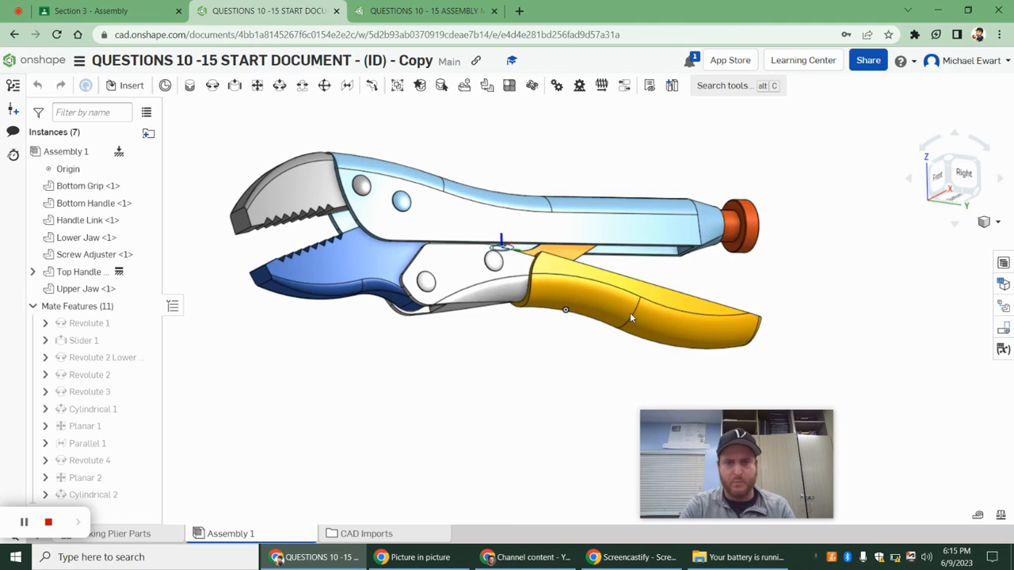
{"action": "left_click", "coordinate": [426, 9]}
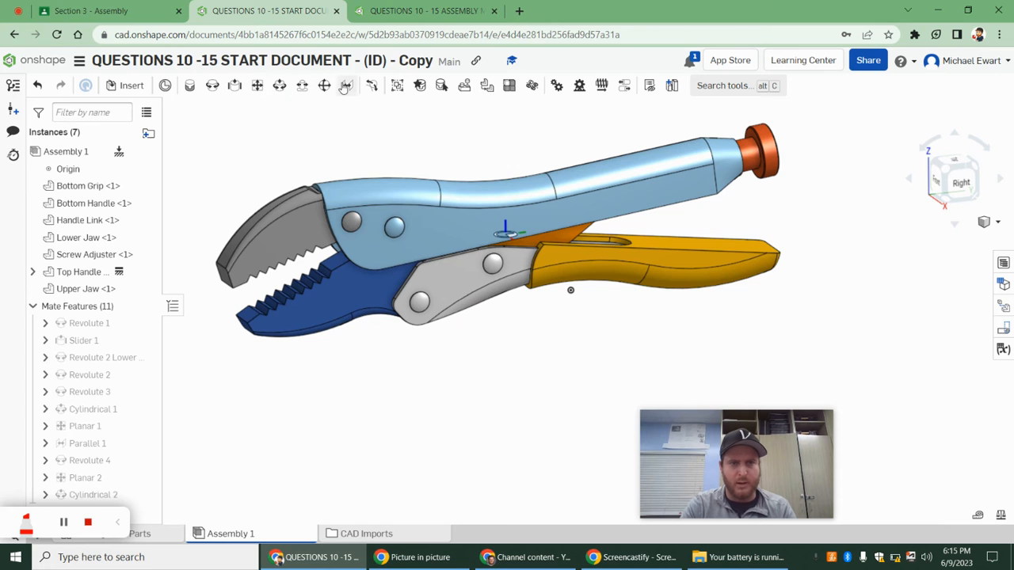
{"action": "left_click", "coordinate": [345, 86]}
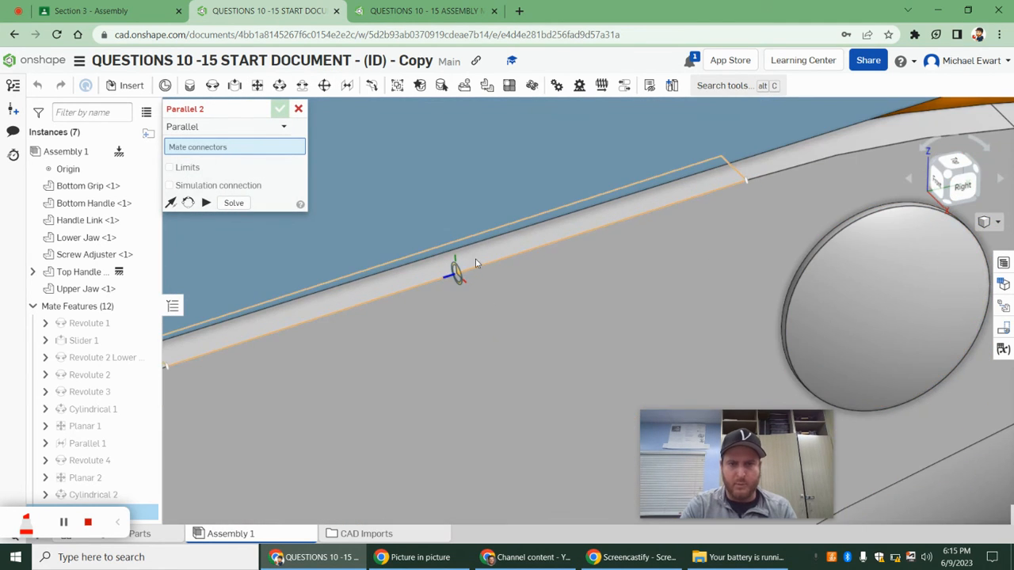
{"action": "left_click", "coordinate": [456, 254]}
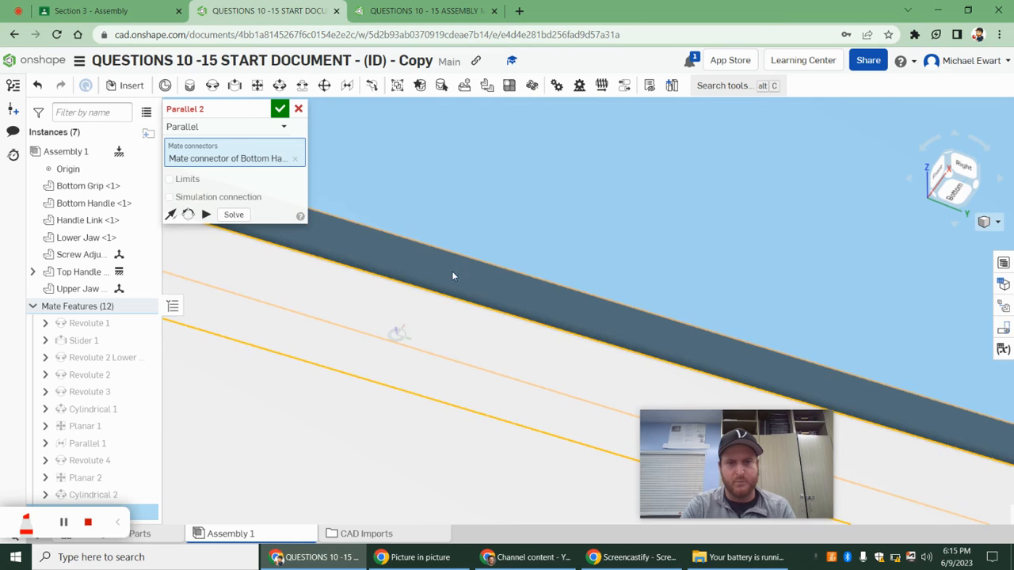
{"action": "left_click", "coordinate": [279, 108]}
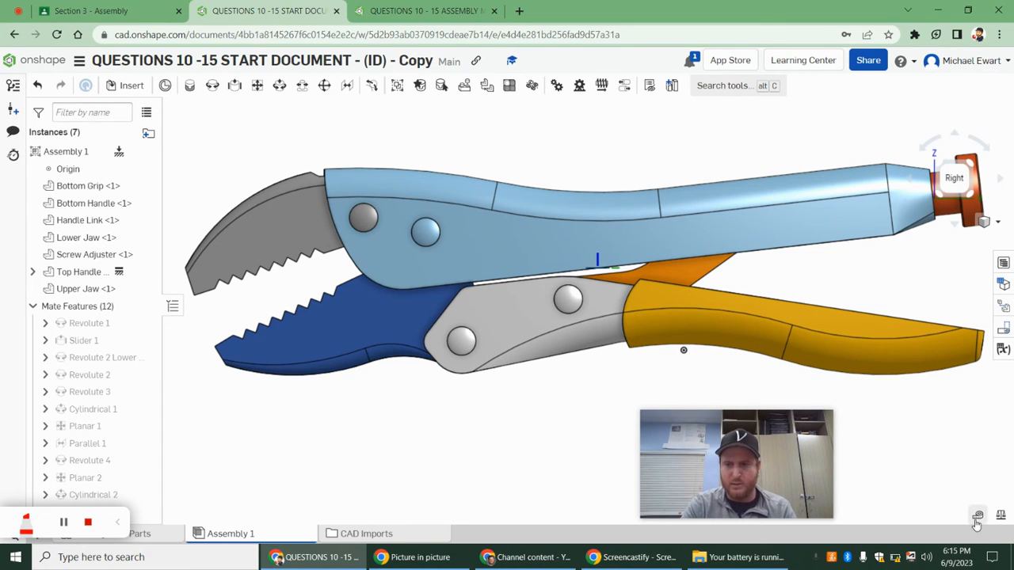
- Measure the closed jaw tips at 12.231 mm Min Dist and return to question 14
{"action": "left_click", "coordinate": [976, 517]}
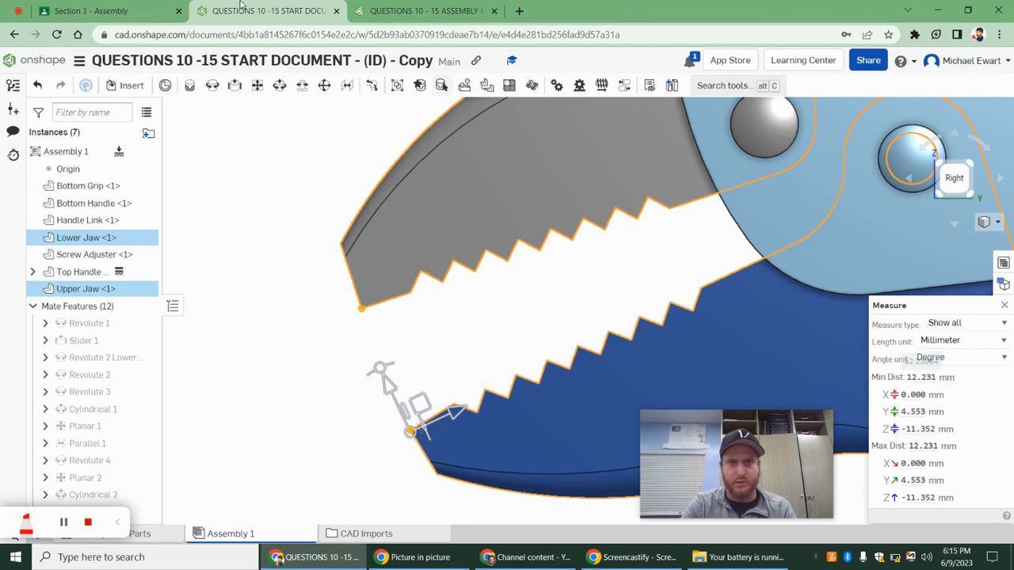
{"action": "left_click", "coordinate": [91, 10]}
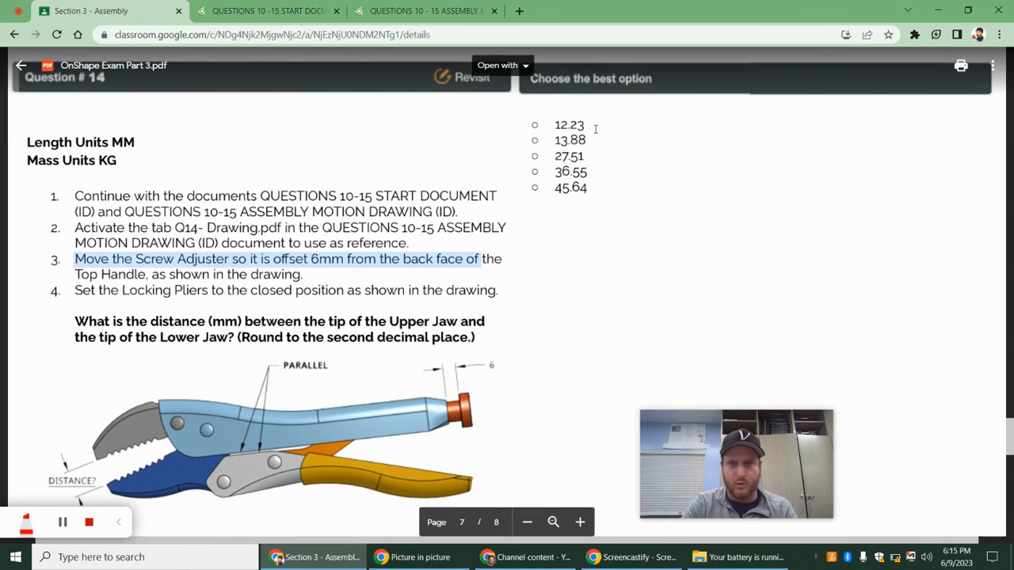
- Scroll the exam to Question 15 and bring up the assembly motion reference drawing
{"action": "scroll", "scroll_direction": "down", "scroll_amount": 3}
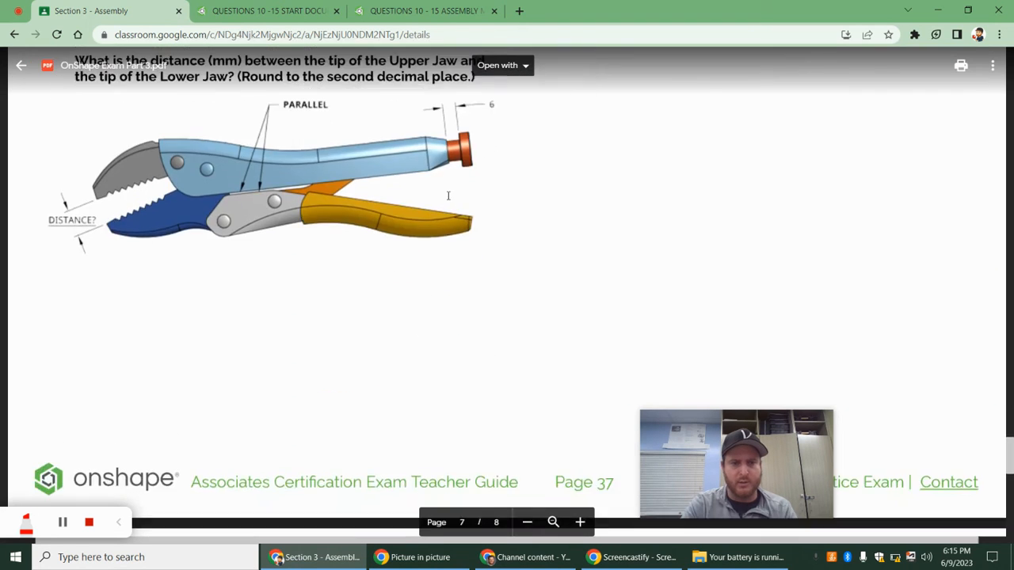
{"action": "scroll", "scroll_direction": "down", "scroll_amount": 3}
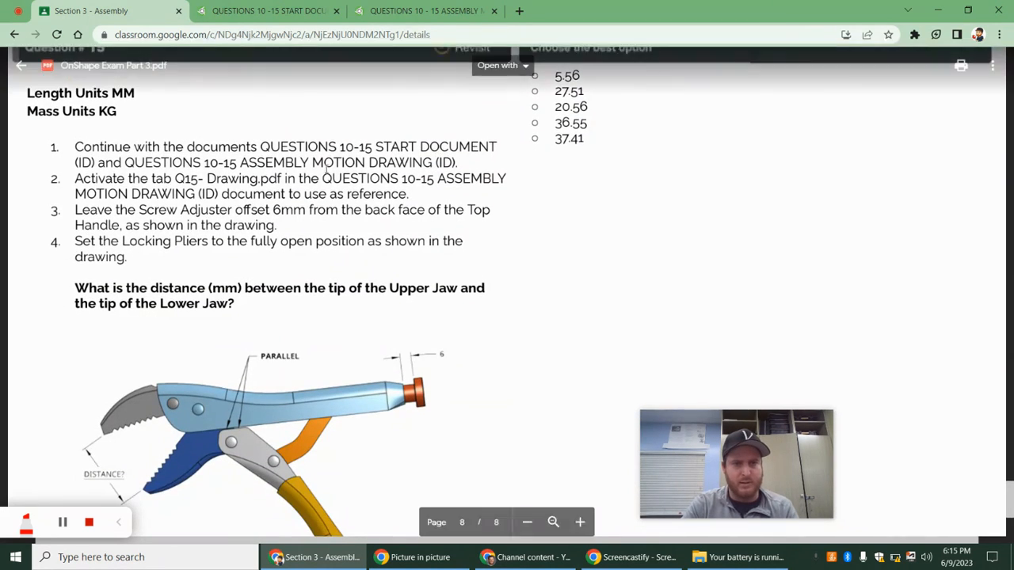
{"action": "scroll", "scroll_direction": "down", "scroll_amount": 3}
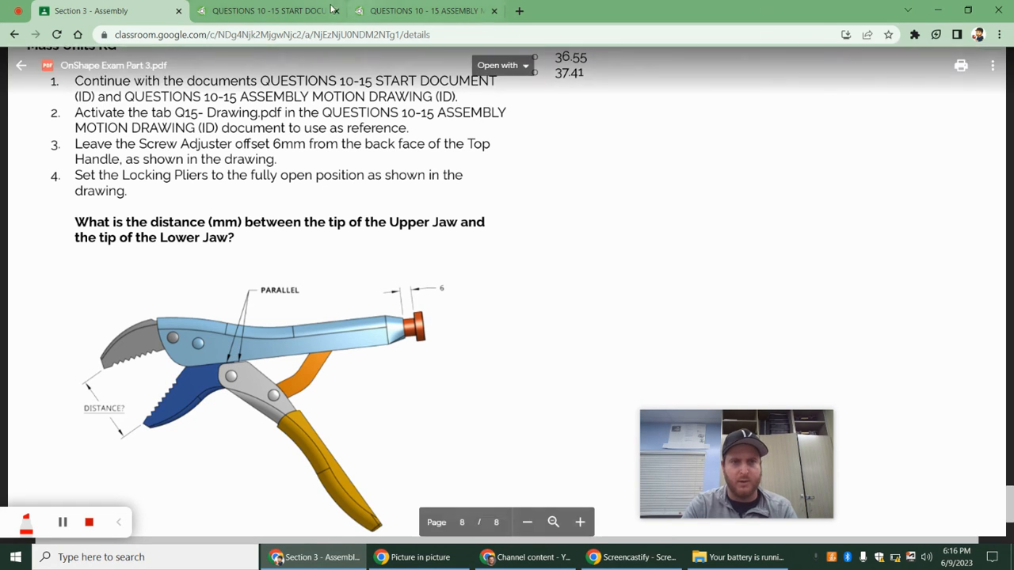
{"action": "left_click", "coordinate": [424, 9]}
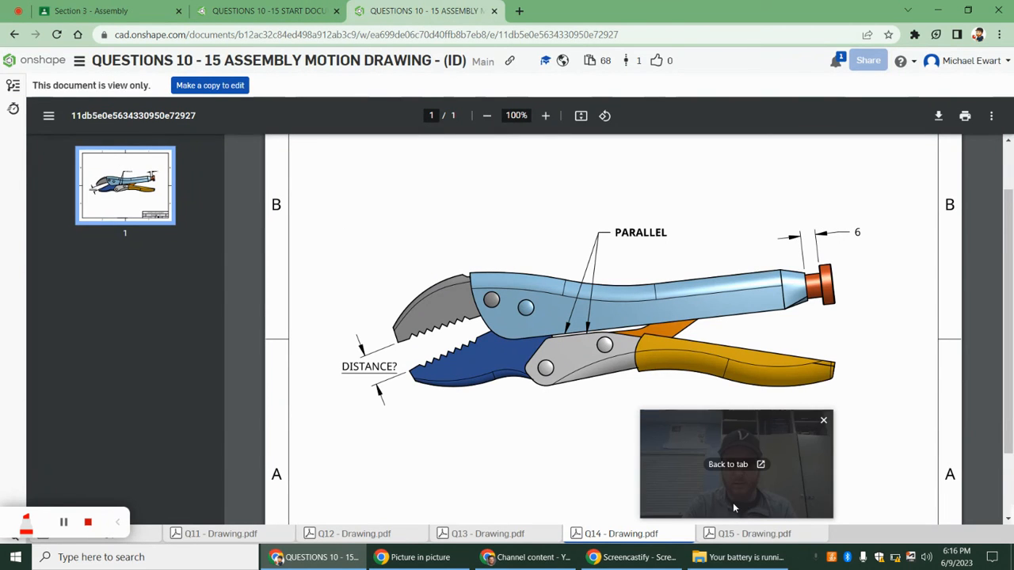
- Return to the start document assembly with the pliers closed
{"action": "left_click", "coordinate": [753, 532]}
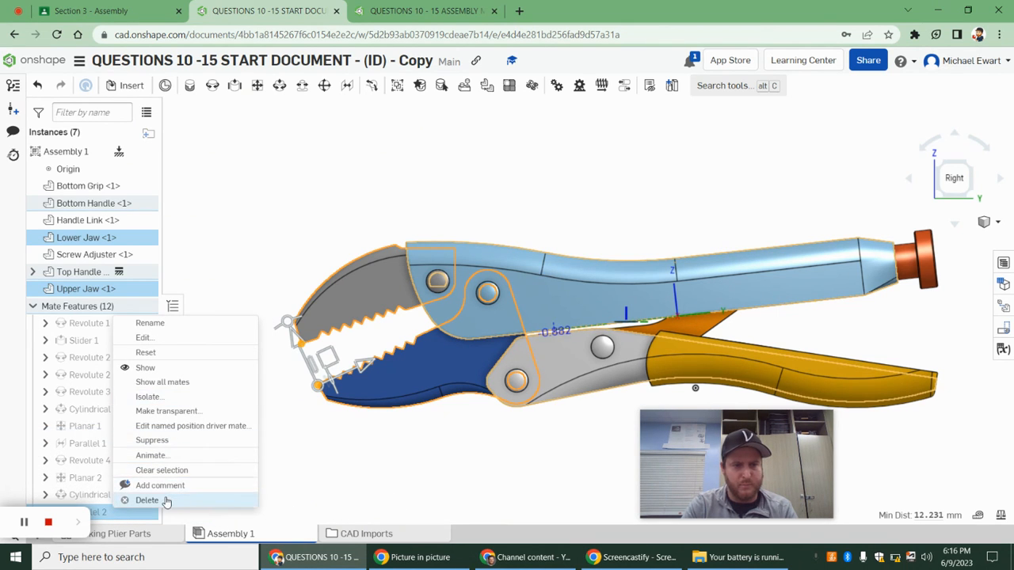
- Delete Parallel 2, re-mate the handles fully open, measure the jaw tips at 36.547 mm and return to Question 15
{"action": "left_click", "coordinate": [146, 501]}
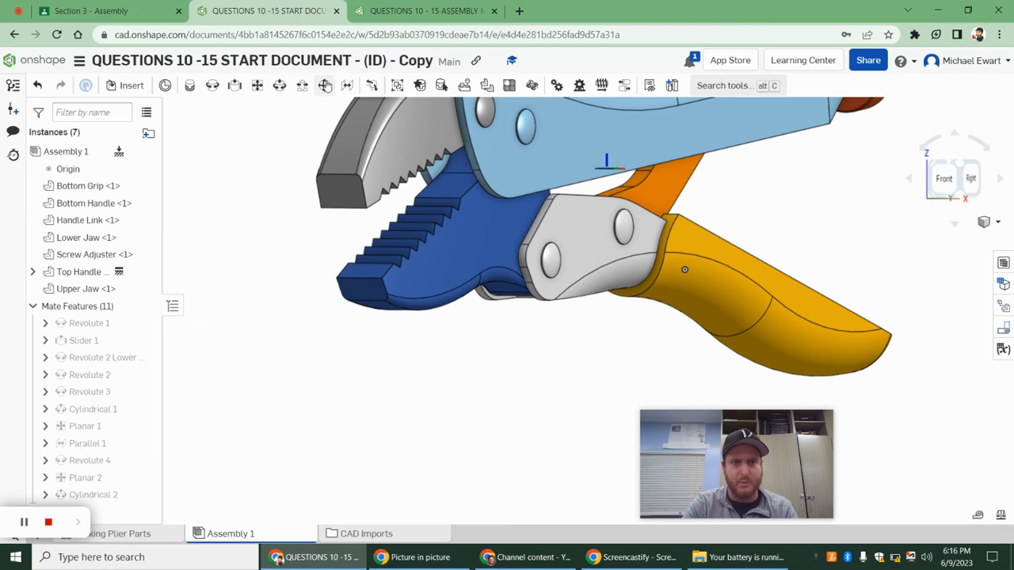
{"action": "left_click", "coordinate": [325, 86]}
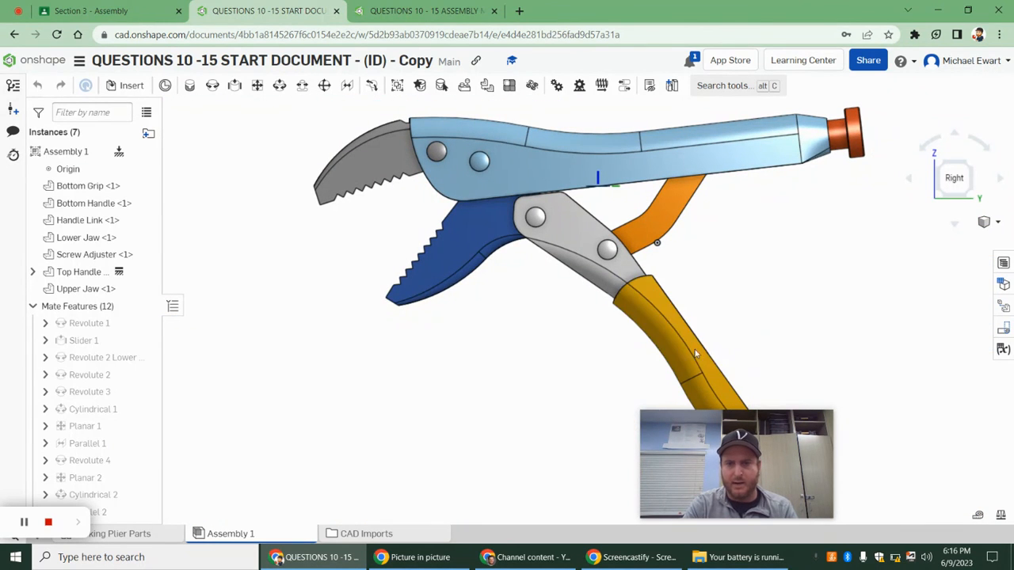
{"action": "mouse_move", "coordinate": [529, 320]}
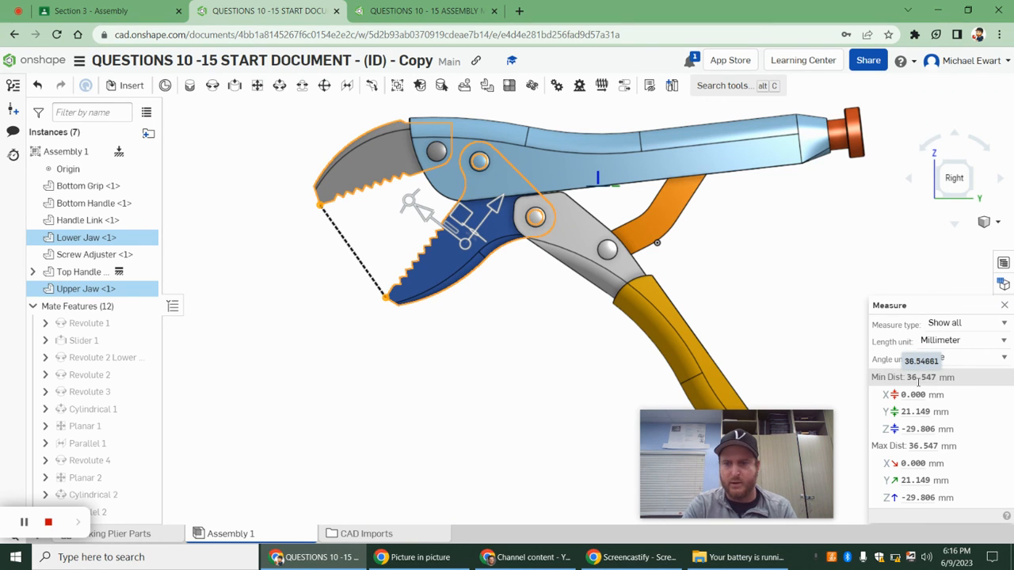
{"action": "left_click", "coordinate": [107, 10]}
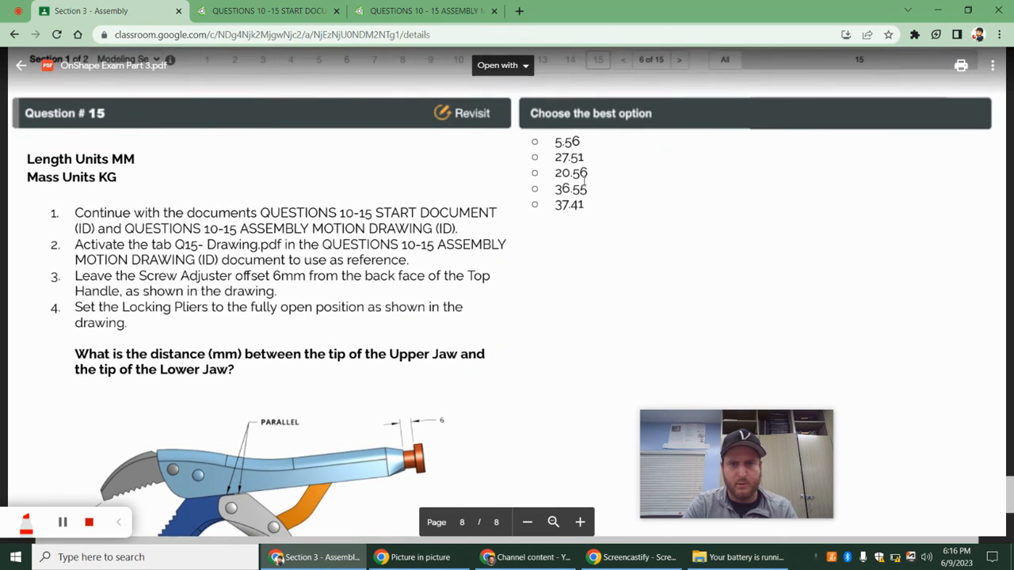
- Highlight the 36.55 option for Question 15 and go back to the pliers assembly
{"action": "double_click", "coordinate": [571, 188]}
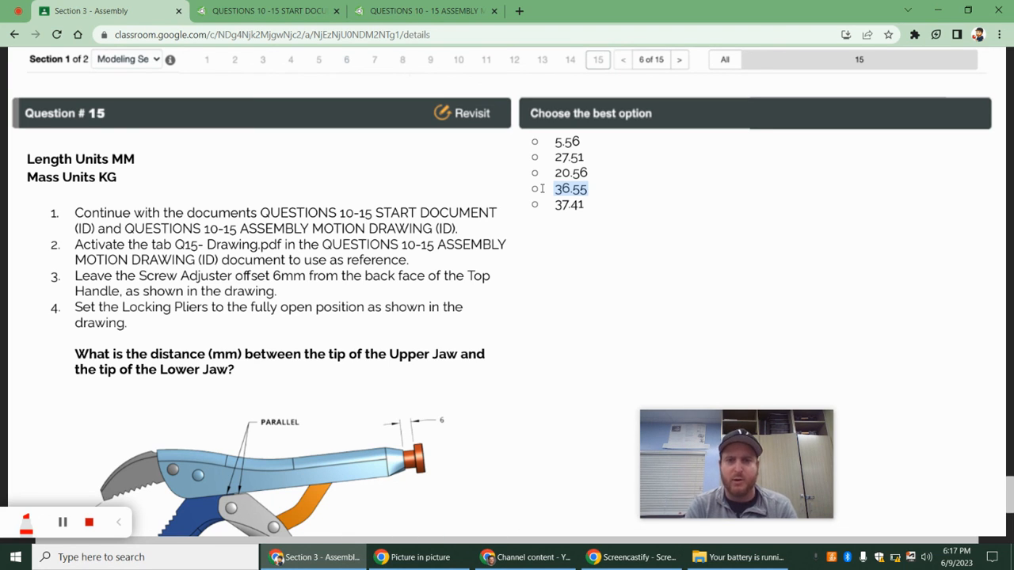
{"action": "left_click", "coordinate": [269, 10]}
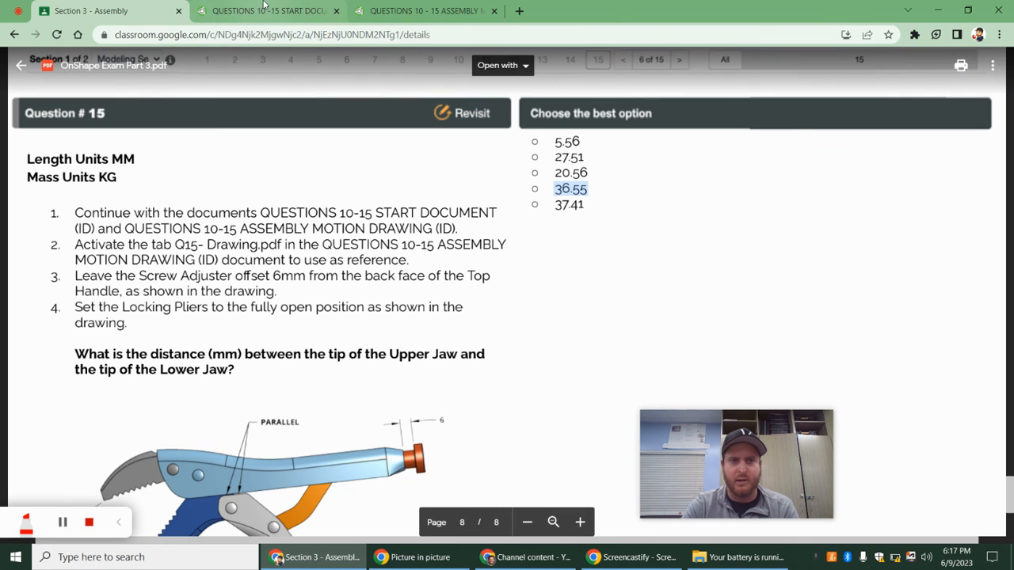
{"action": "left_click", "coordinate": [269, 9]}
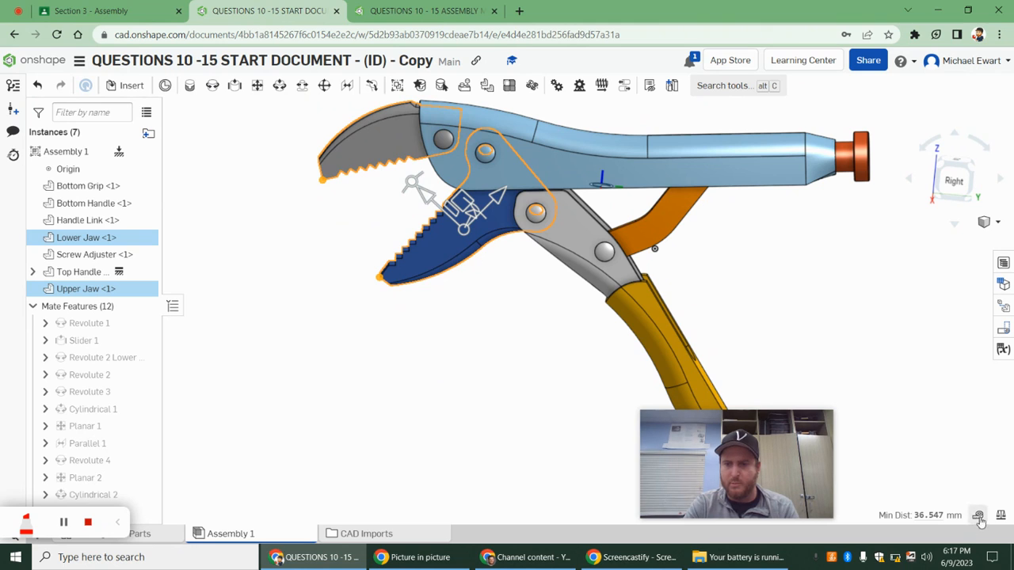
- Compute mass properties of the grips, handles and lower jaw relative to the Top Handle's Mate connector 1
{"action": "left_click", "coordinate": [980, 516]}
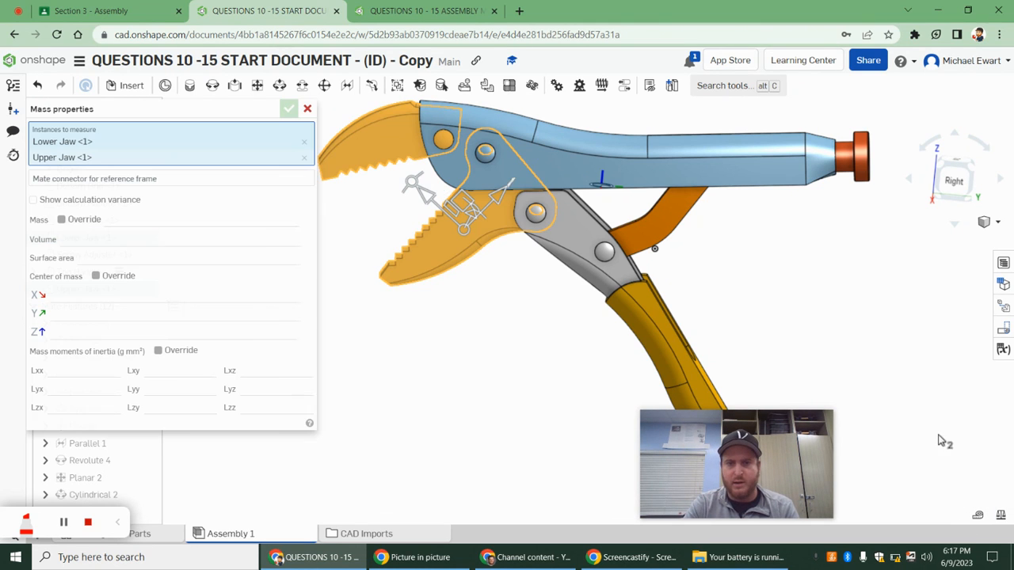
{"action": "left_click", "coordinate": [307, 108]}
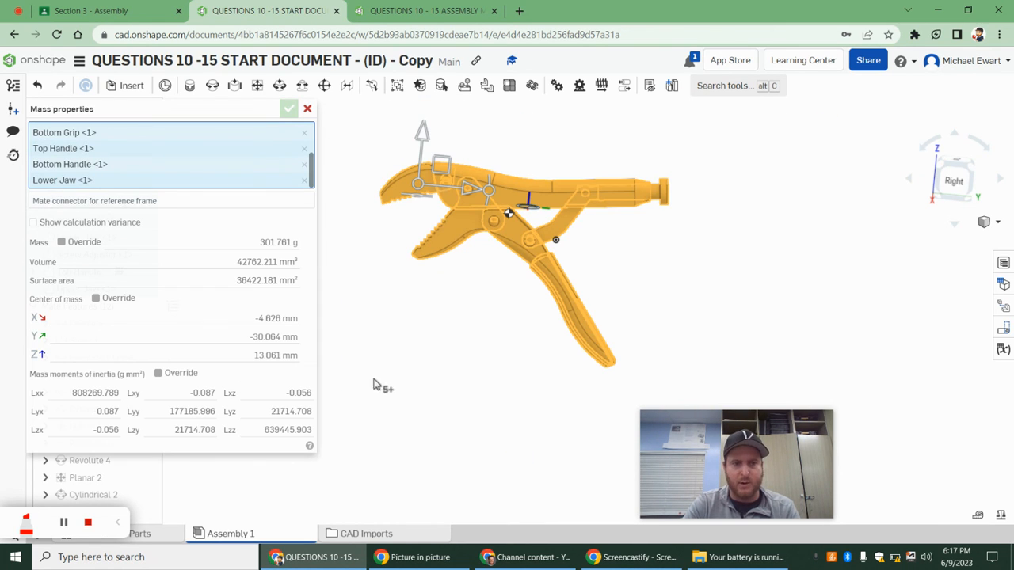
{"action": "mouse_move", "coordinate": [458, 231]}
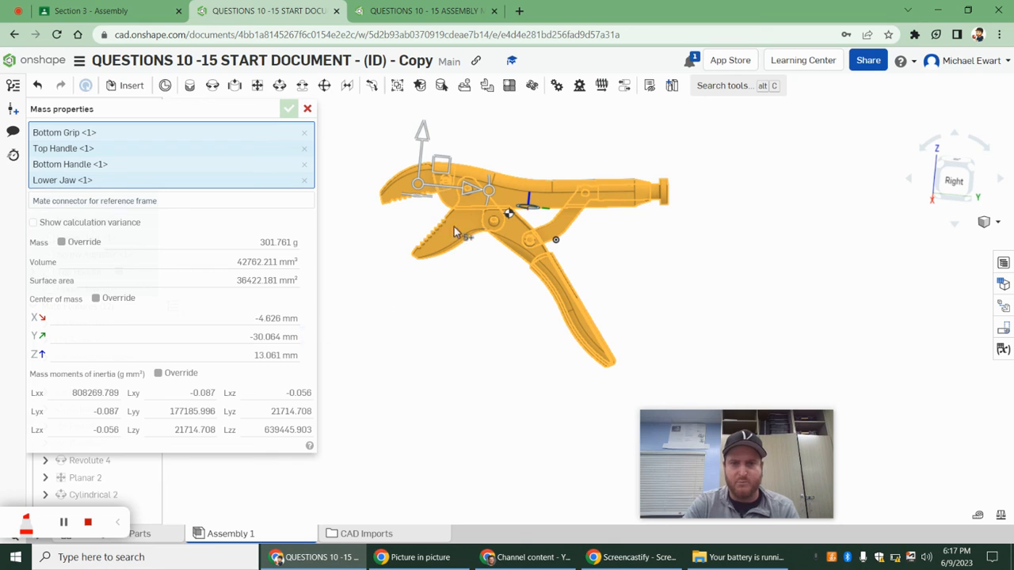
{"action": "mouse_move", "coordinate": [468, 317]}
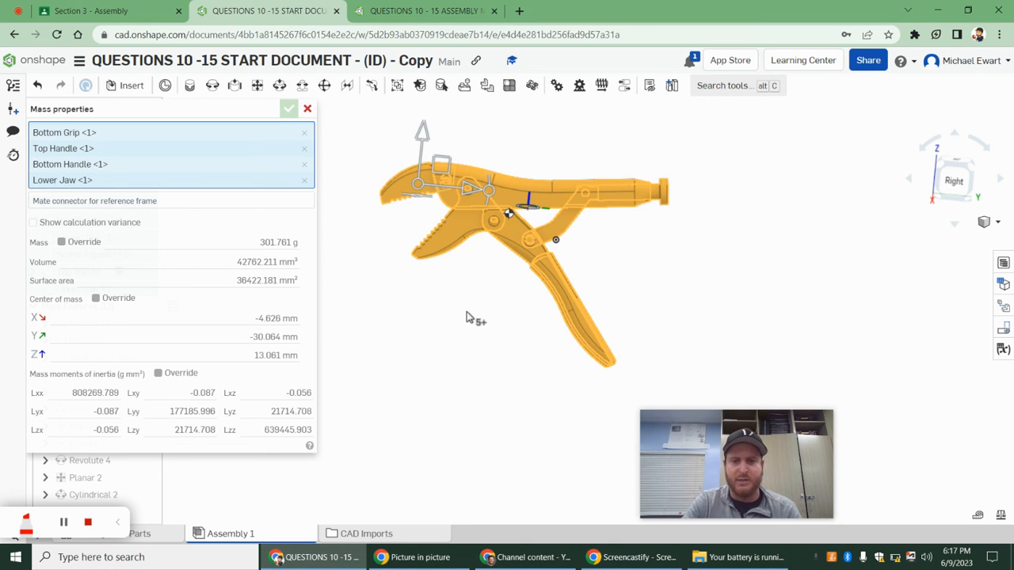
{"action": "mouse_move", "coordinate": [450, 355]}
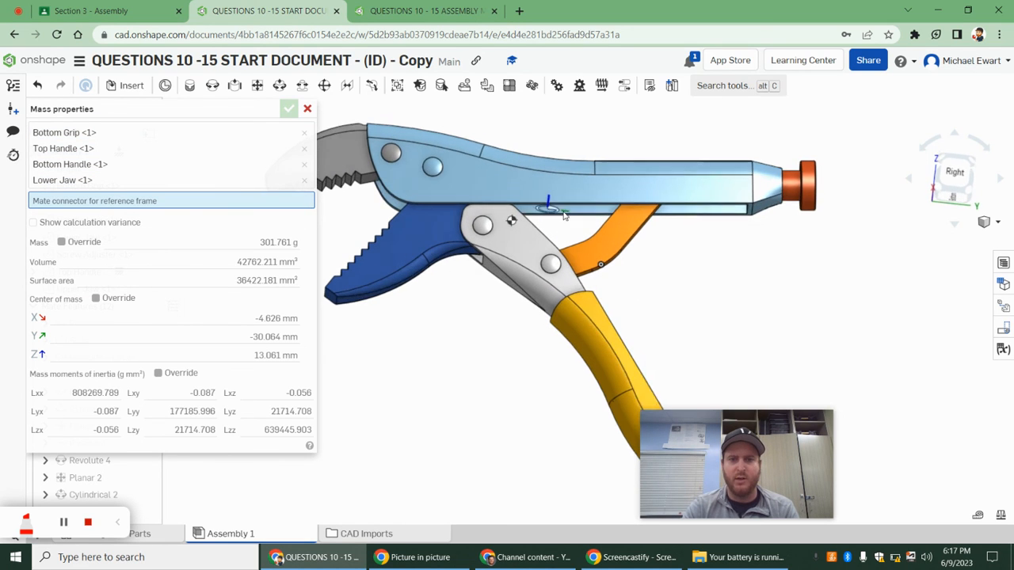
{"action": "left_click", "coordinate": [63, 149]}
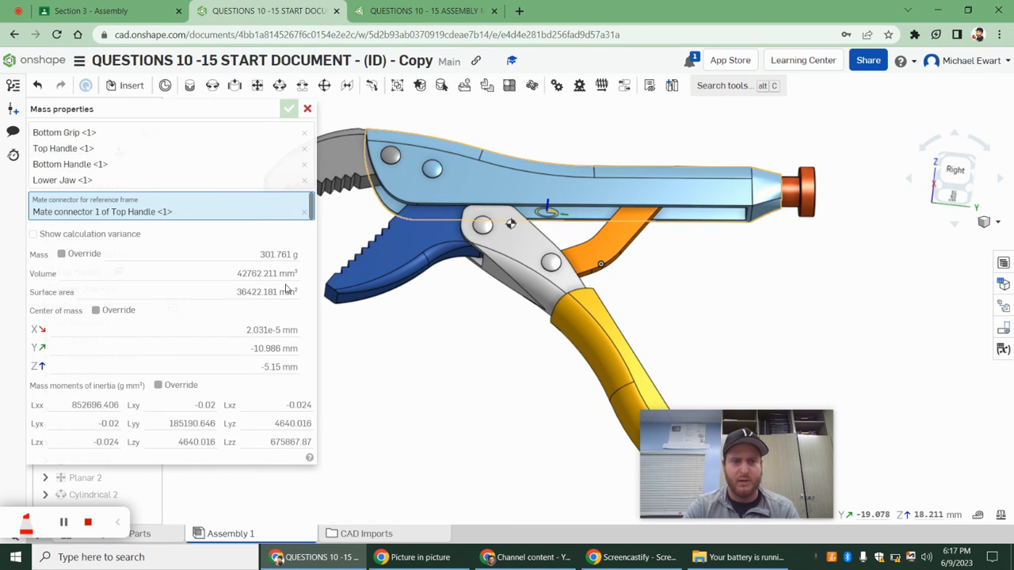
{"action": "mouse_move", "coordinate": [266, 349]}
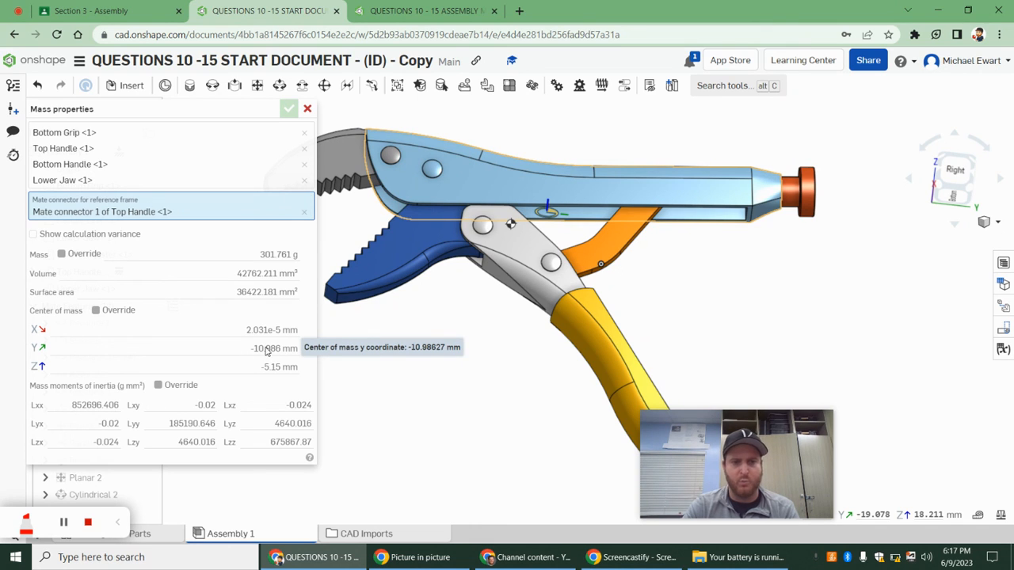